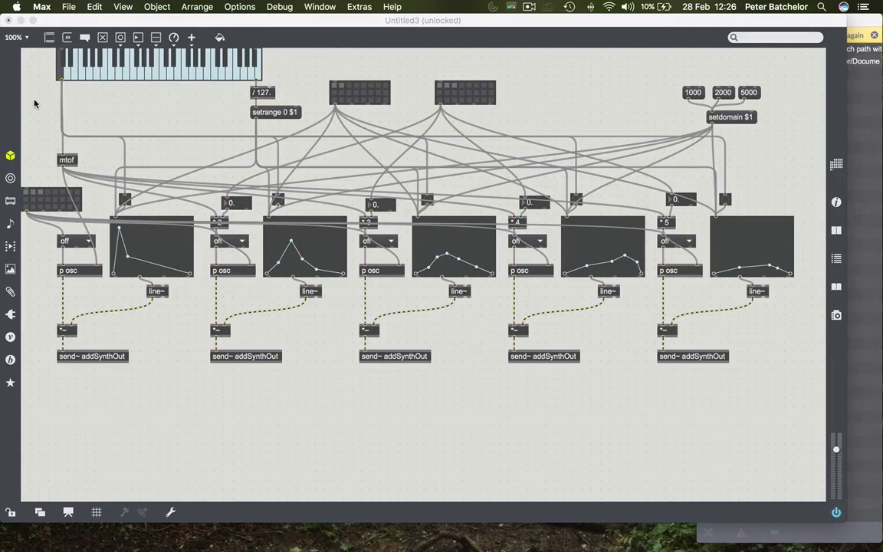
mouse_move(106, 145)
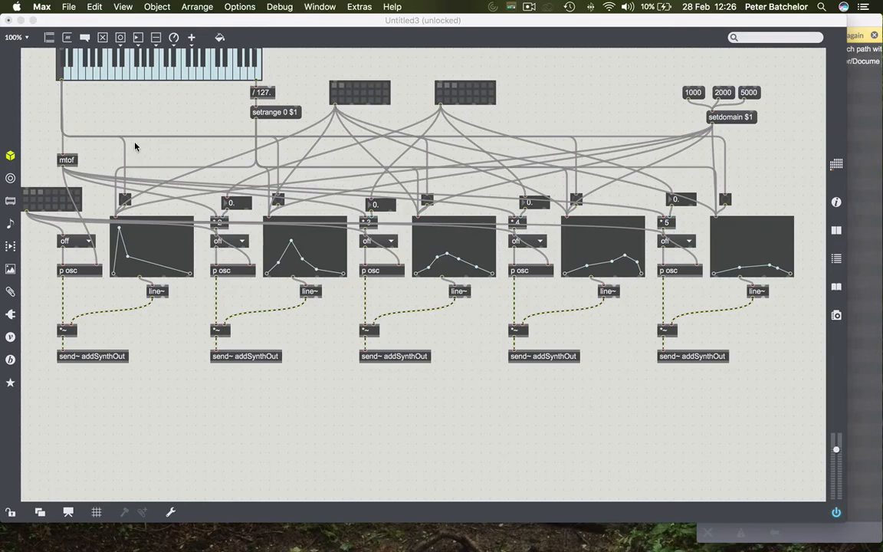
mouse_move(175, 148)
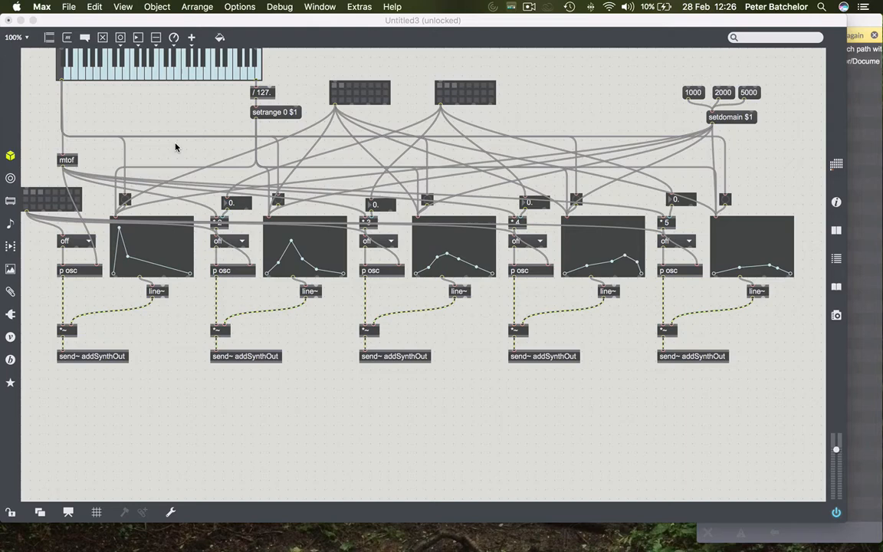
mouse_move(162, 114)
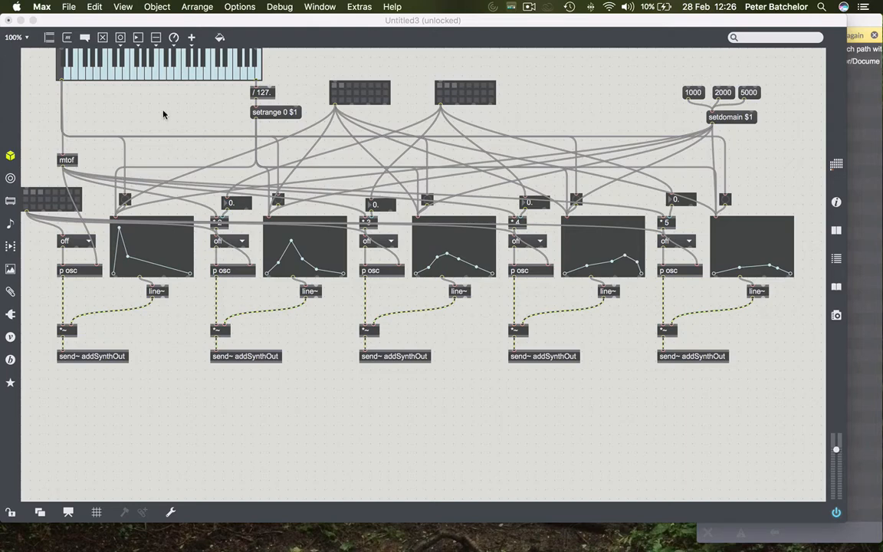
mouse_move(601, 84)
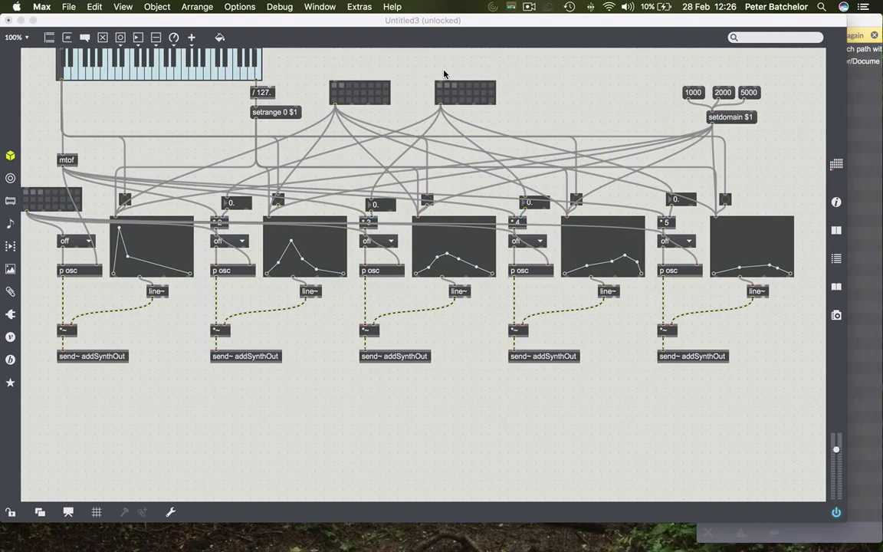
mouse_move(310, 195)
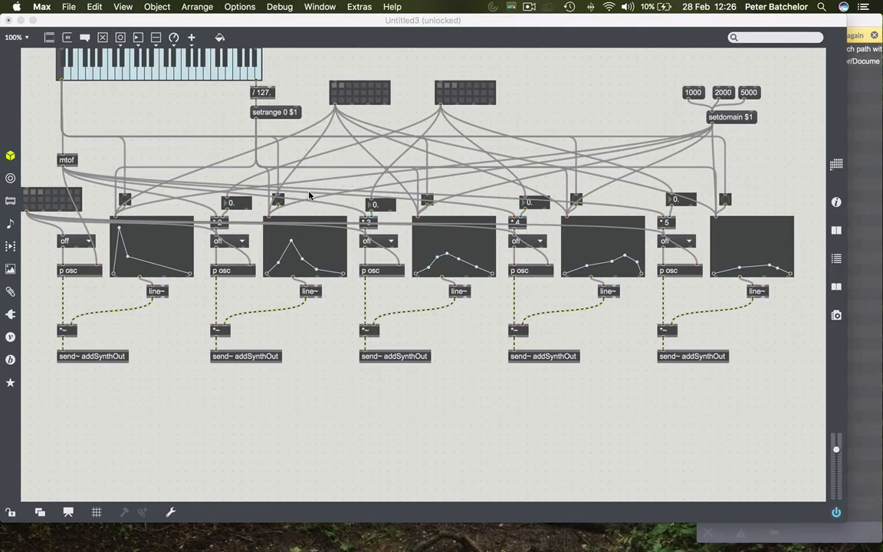
mouse_move(441, 251)
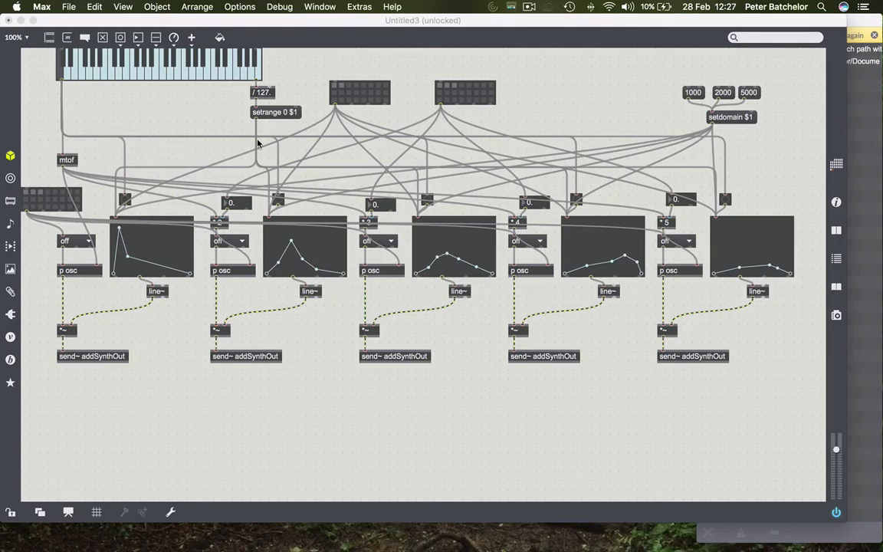
mouse_move(143, 151)
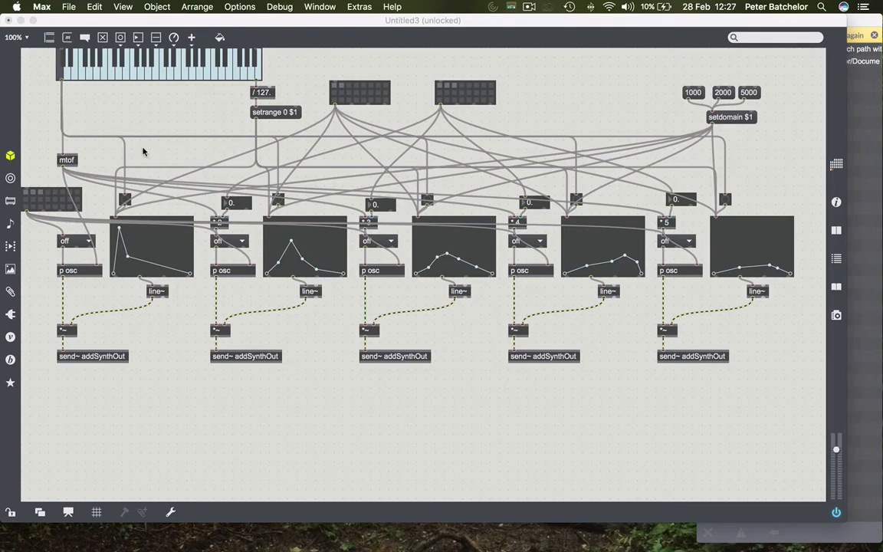
mouse_move(167, 155)
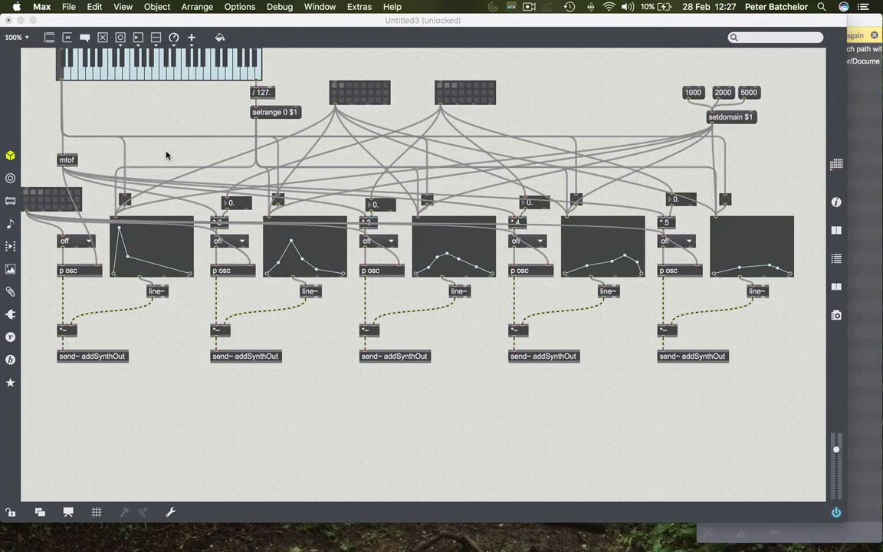
mouse_move(327, 161)
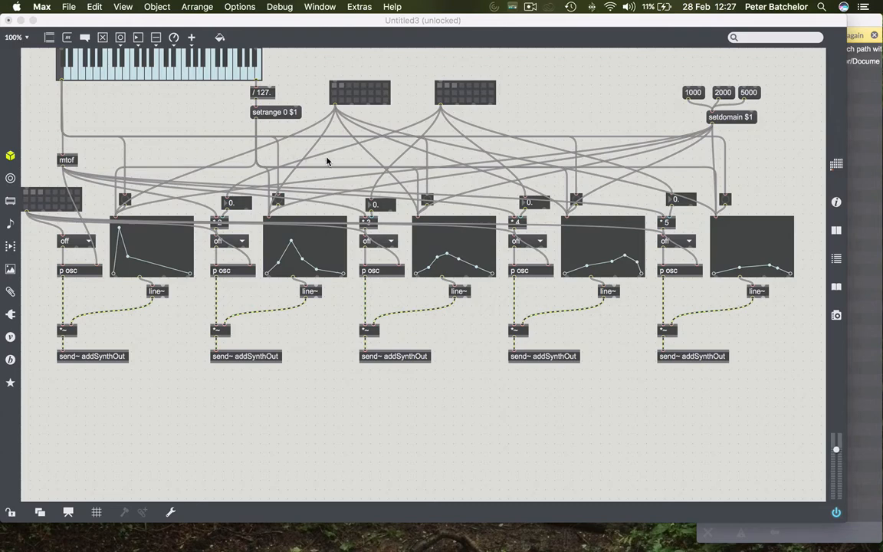
mouse_move(719, 241)
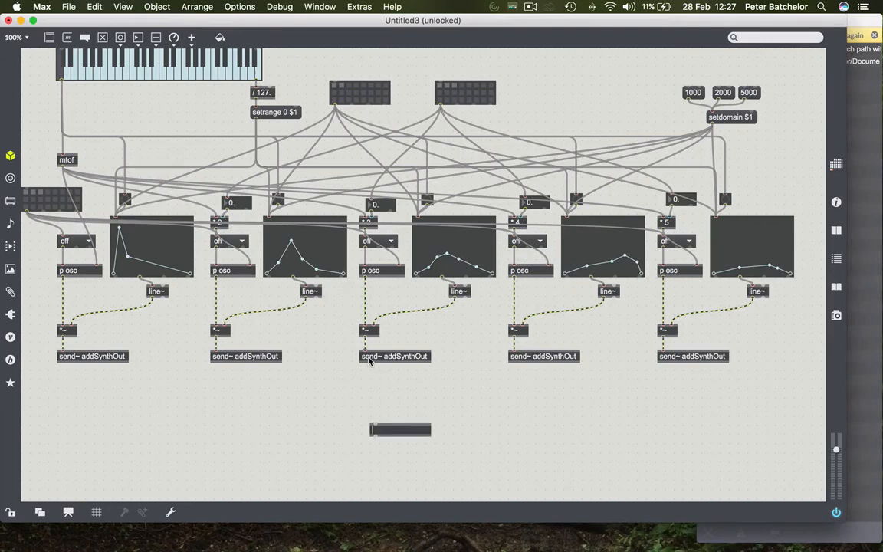
- Add send envelopes and receive envelopes objects plus their short s envelopes and r envelopes forms below the voices
type("send")
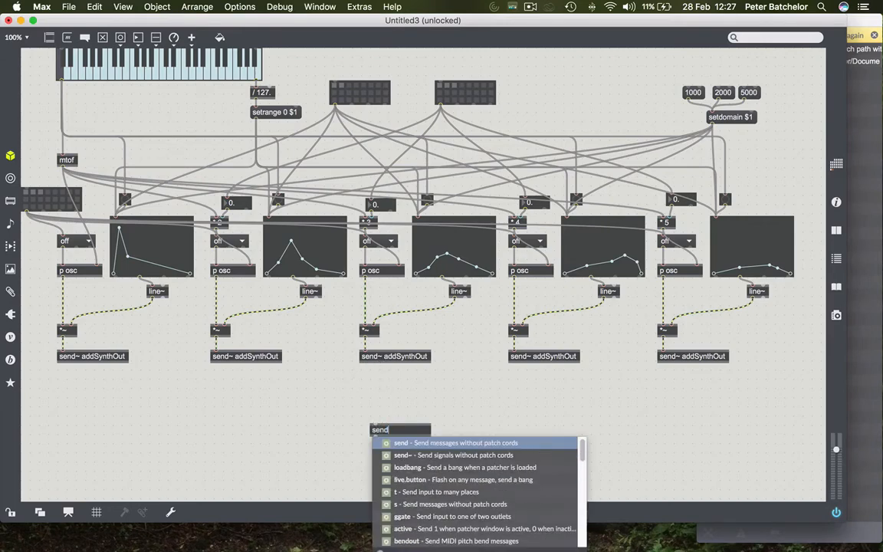
left_click(401, 442)
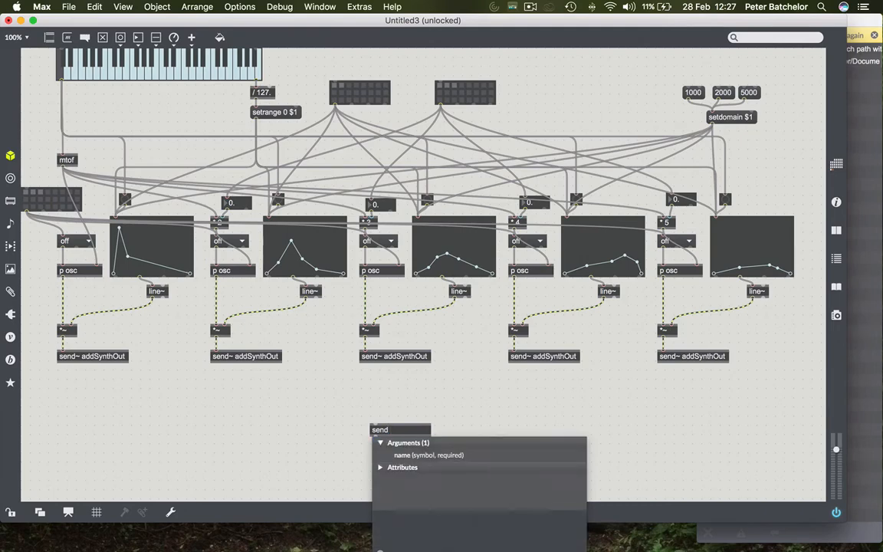
type("envelopes")
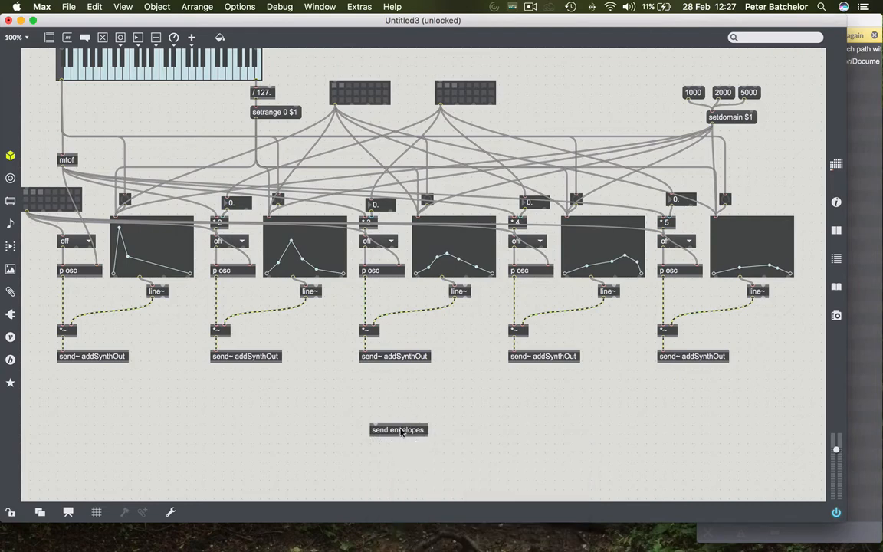
left_click_drag(398, 429, 383, 396)
type("s")
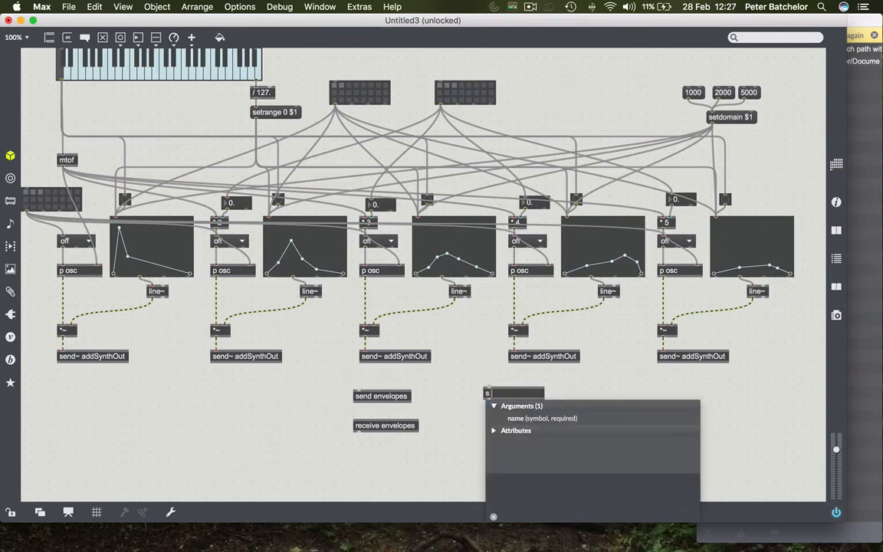
type("enveloo")
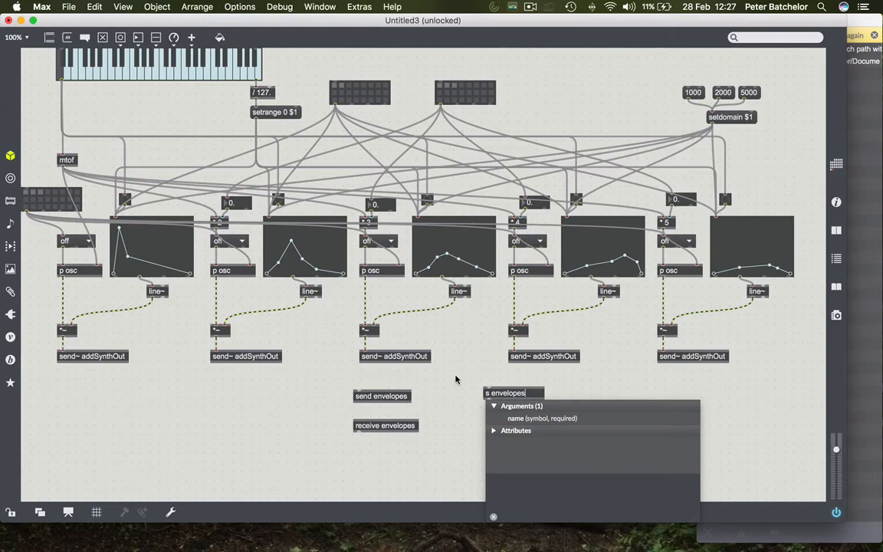
left_click_drag(512, 392, 475, 396)
type("r")
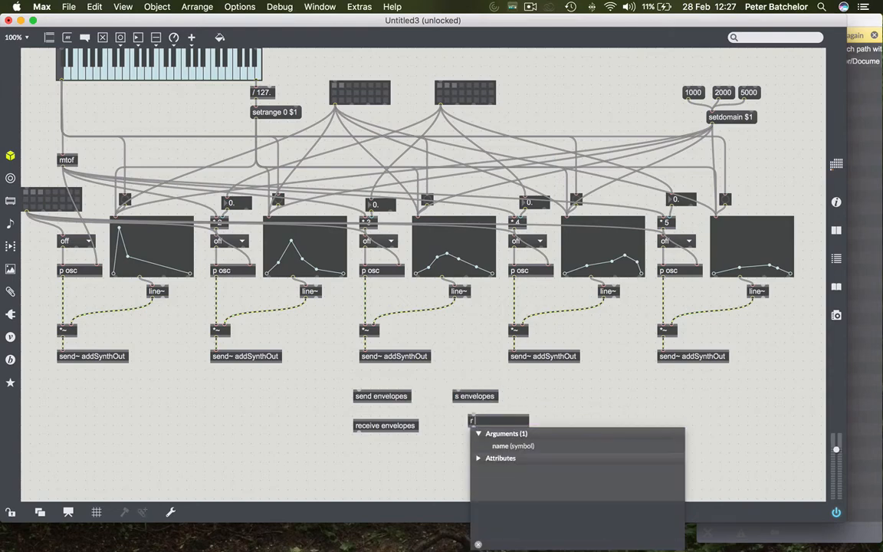
type("envelopes")
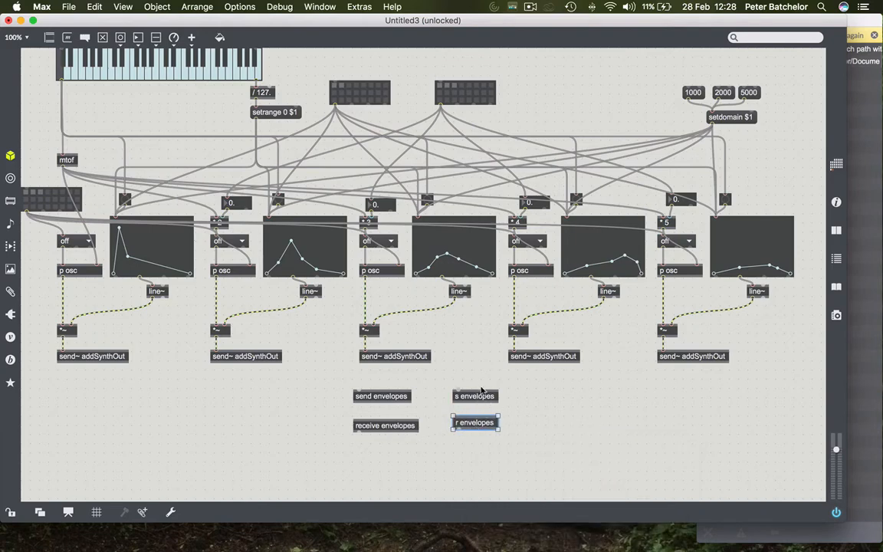
mouse_move(387, 417)
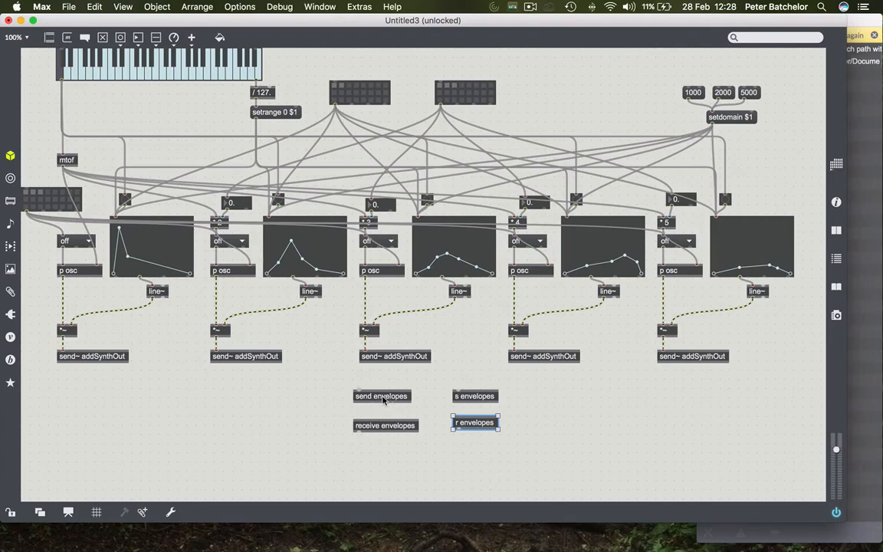
mouse_move(439, 427)
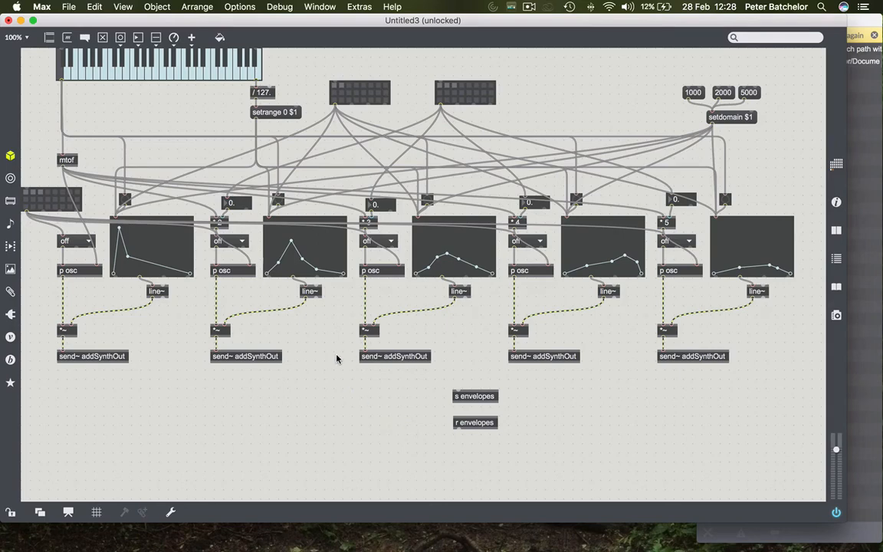
mouse_move(190, 114)
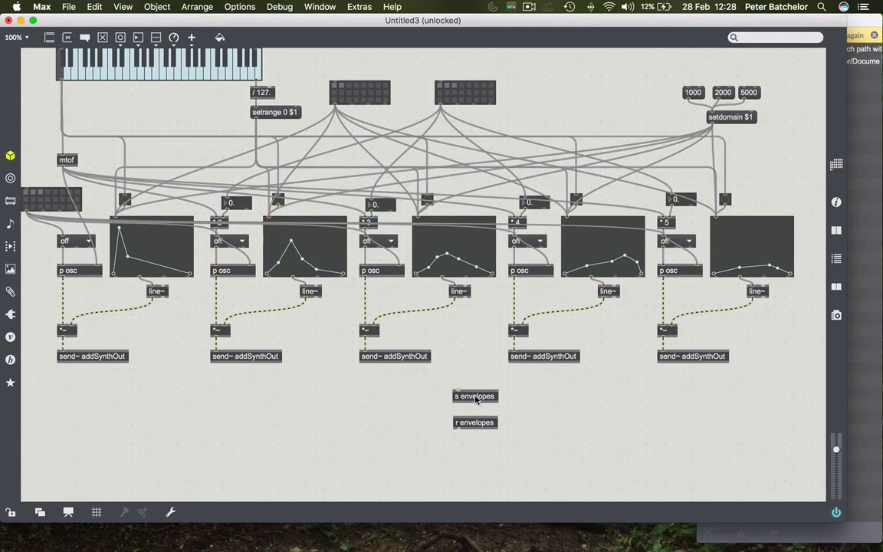
- Move s envelopes beneath the keyboard and copy r envelopes above each of the five envelope graphs
left_click_drag(475, 396, 182, 114)
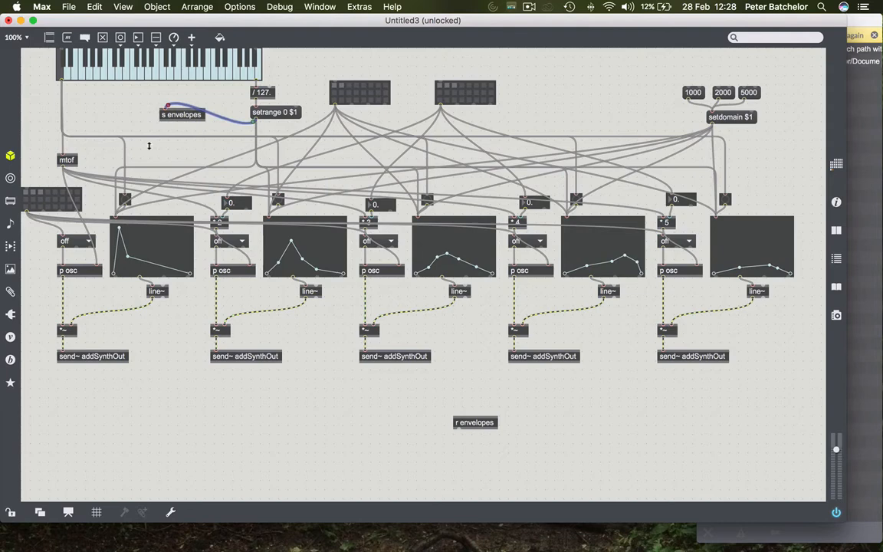
mouse_move(149, 130)
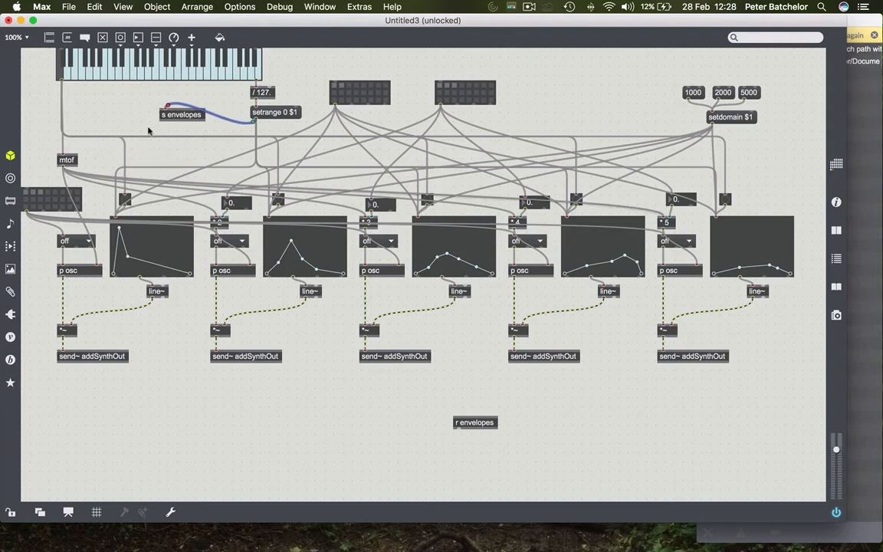
mouse_move(113, 107)
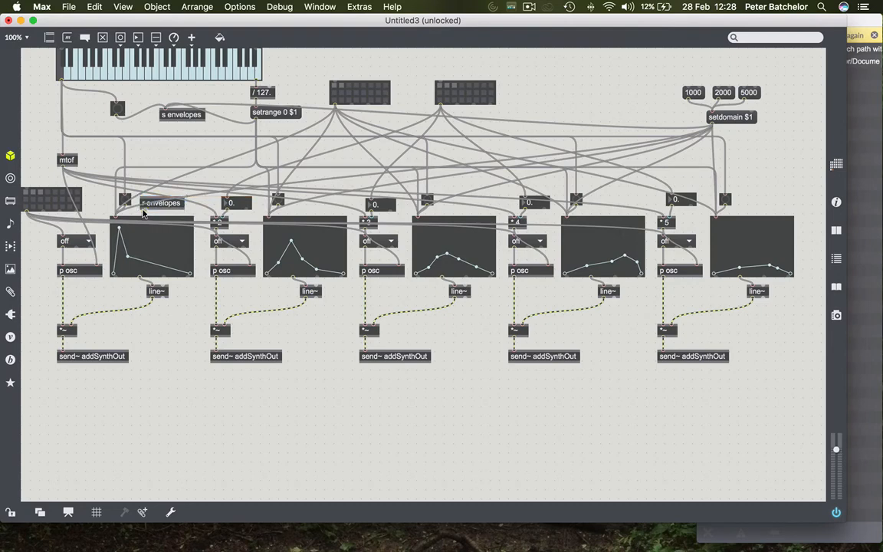
left_click_drag(161, 203, 128, 202)
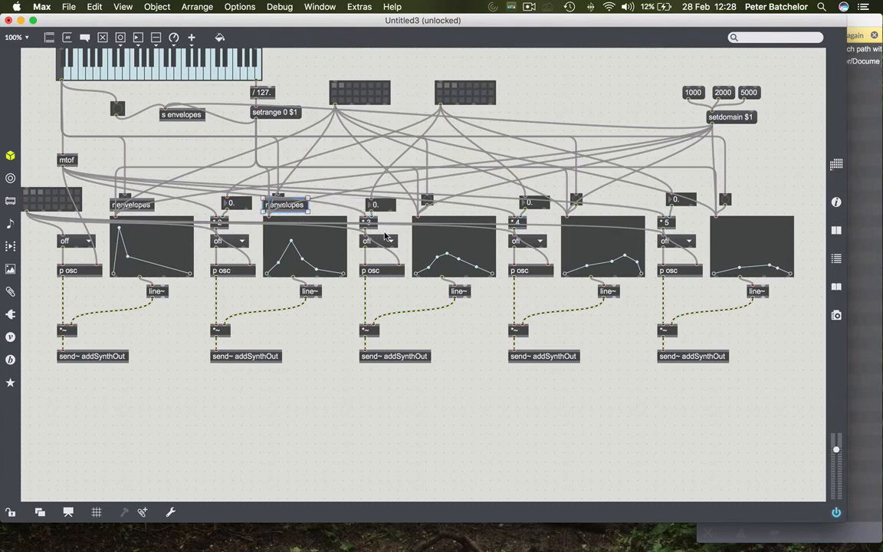
left_click(284, 204)
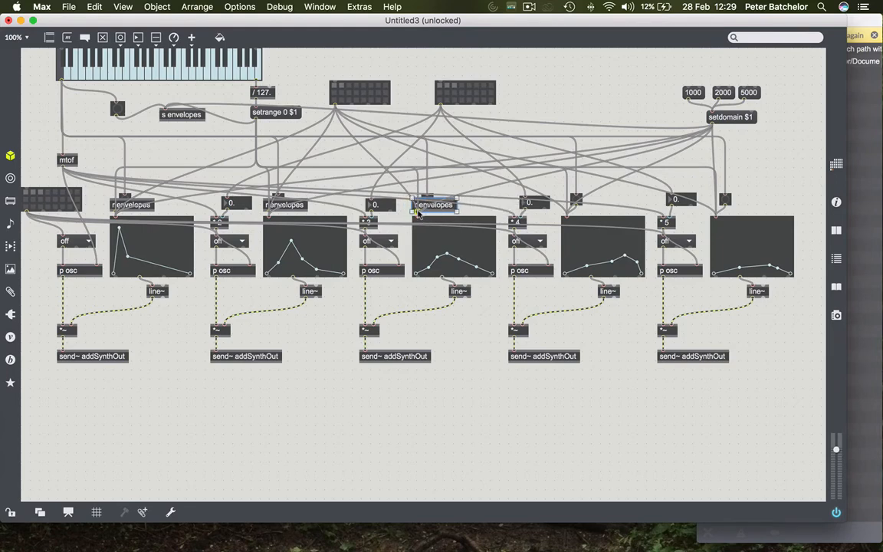
left_click_drag(429, 204, 577, 202)
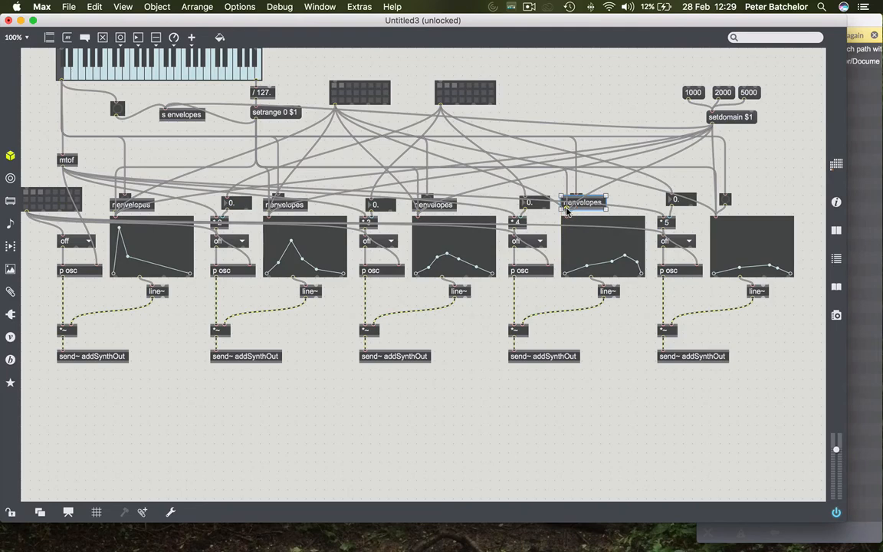
left_click_drag(583, 202, 589, 202)
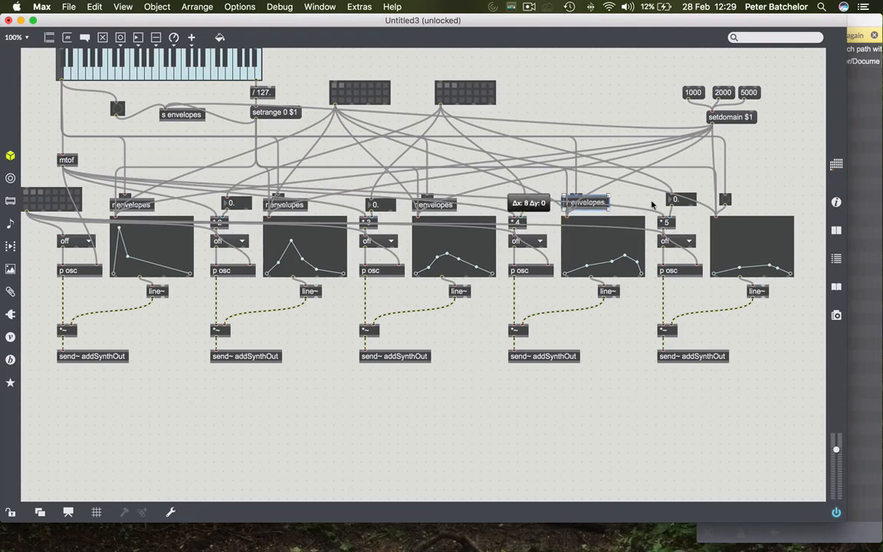
left_click_drag(586, 201, 734, 202)
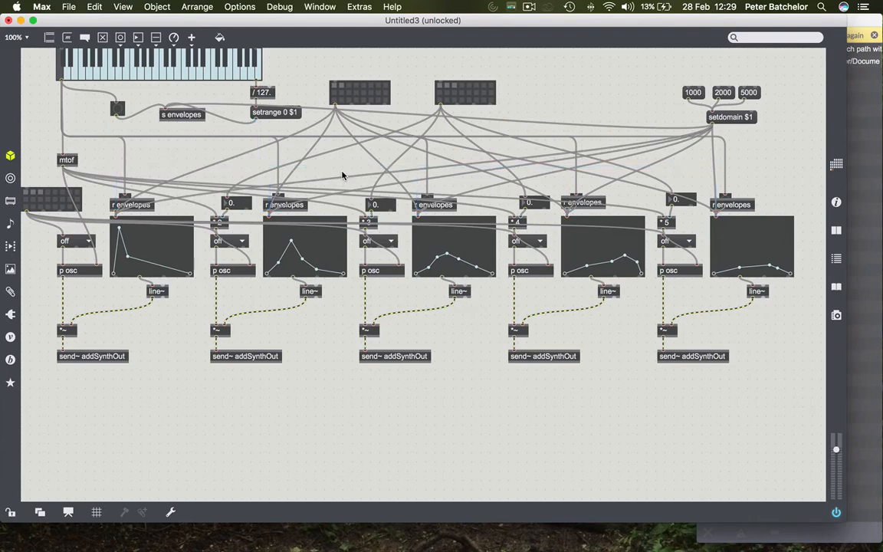
mouse_move(98, 133)
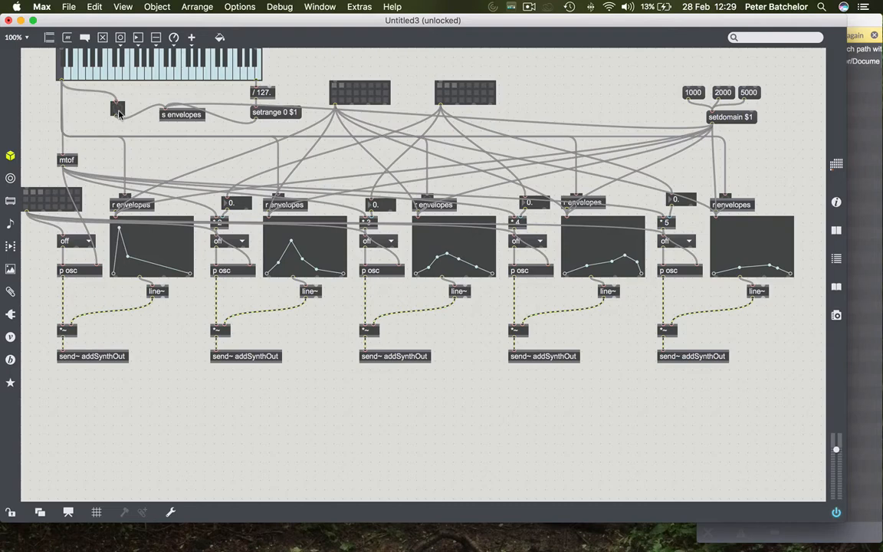
mouse_move(103, 131)
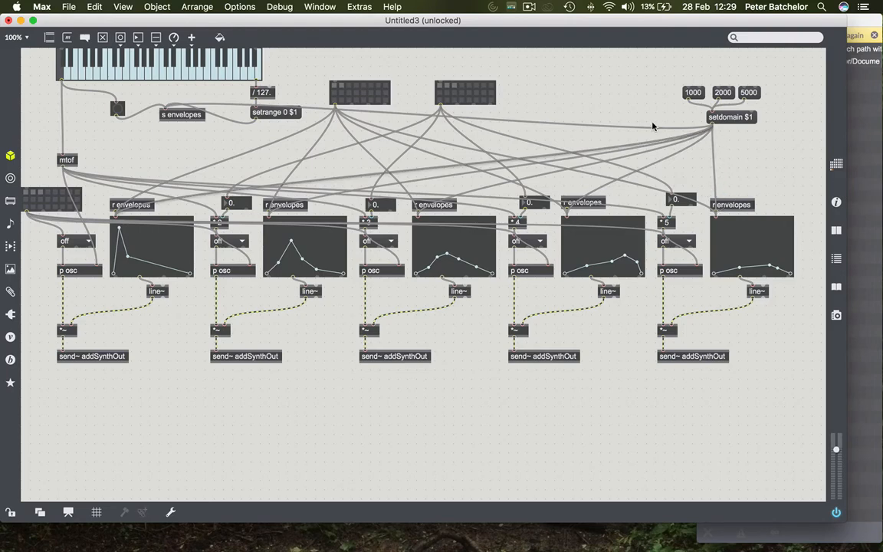
mouse_move(724, 140)
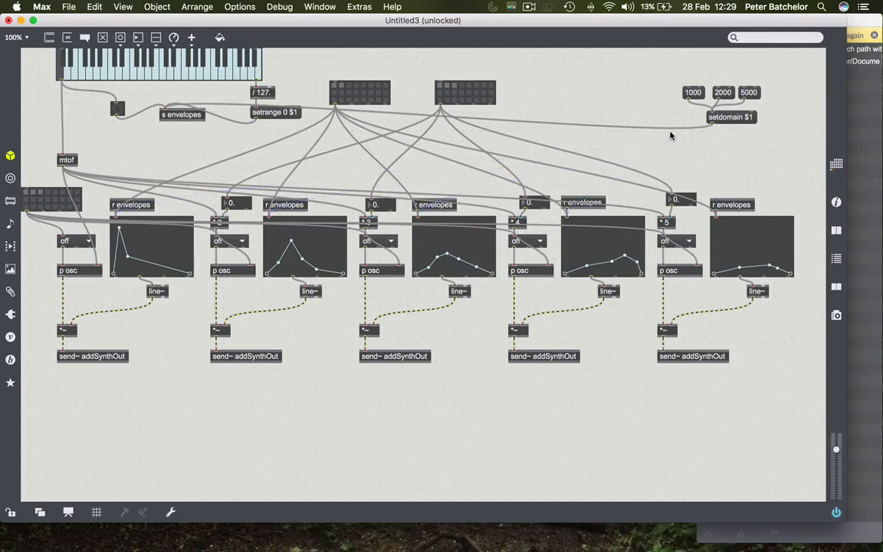
mouse_move(204, 124)
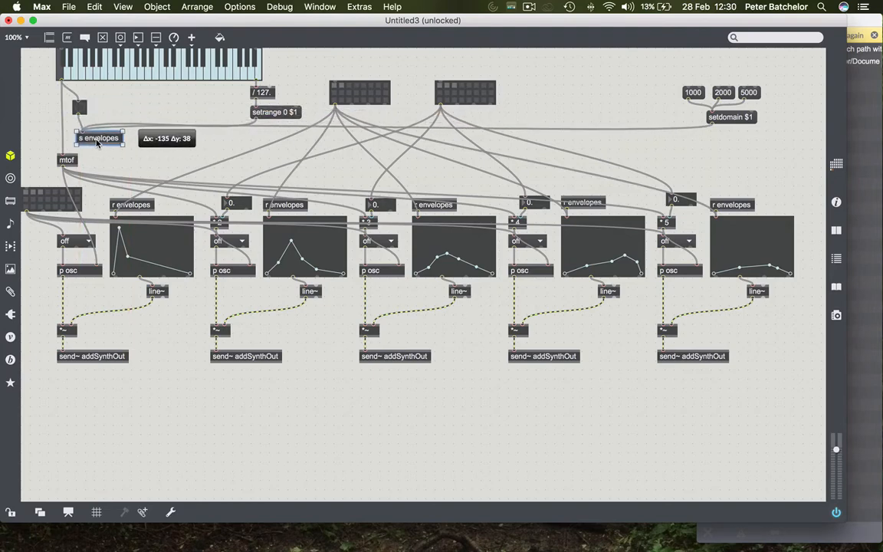
- Move s envelopes below the toggle, shift the preset grids right, and bring the 1000/2000/5000 messages with setdomain beside setrange
left_click_drag(100, 138, 94, 136)
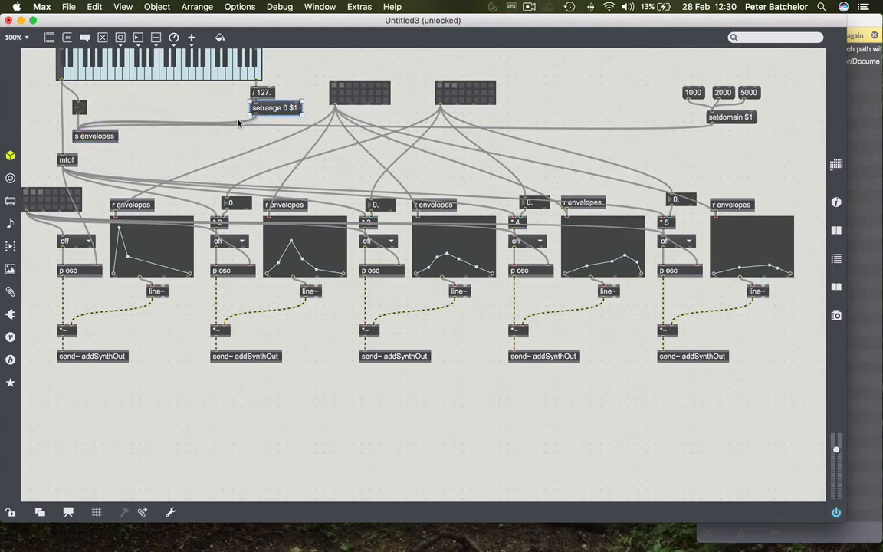
left_click(274, 107)
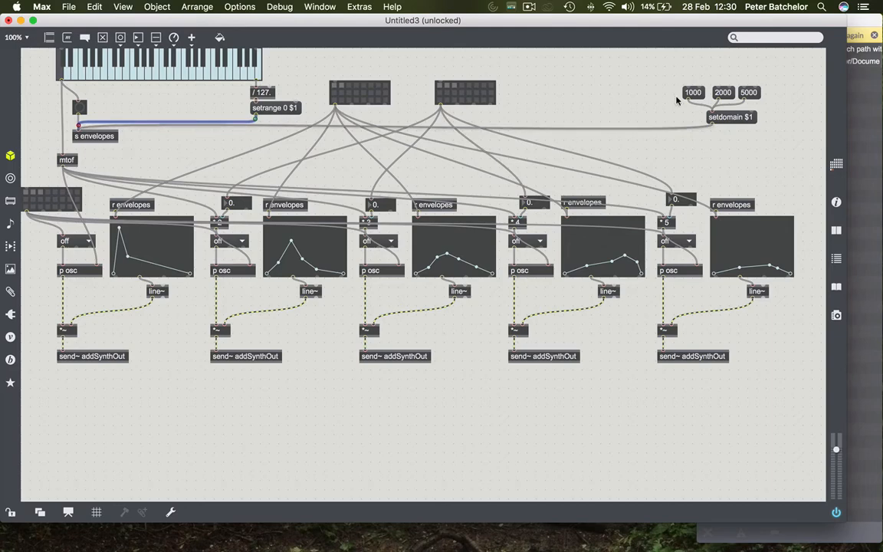
left_click_drag(359, 92, 521, 99)
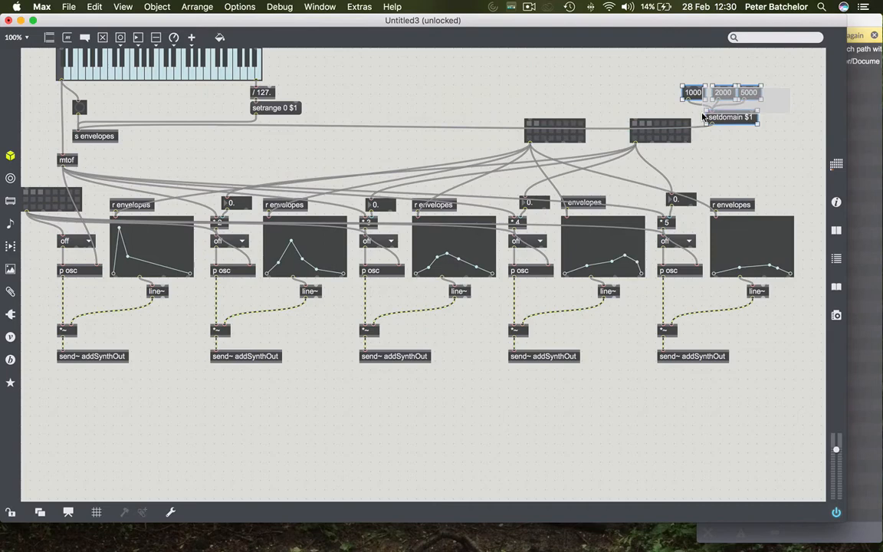
left_click_drag(732, 104, 348, 97)
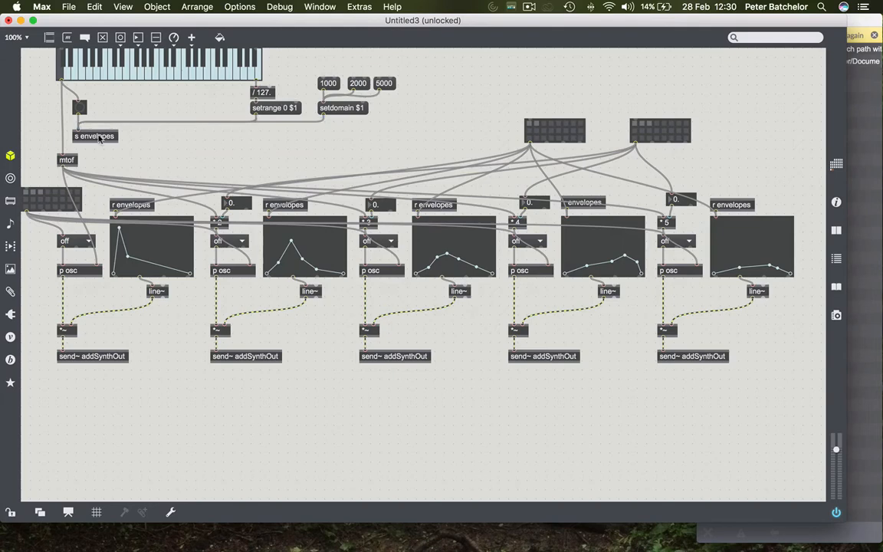
left_click(95, 136)
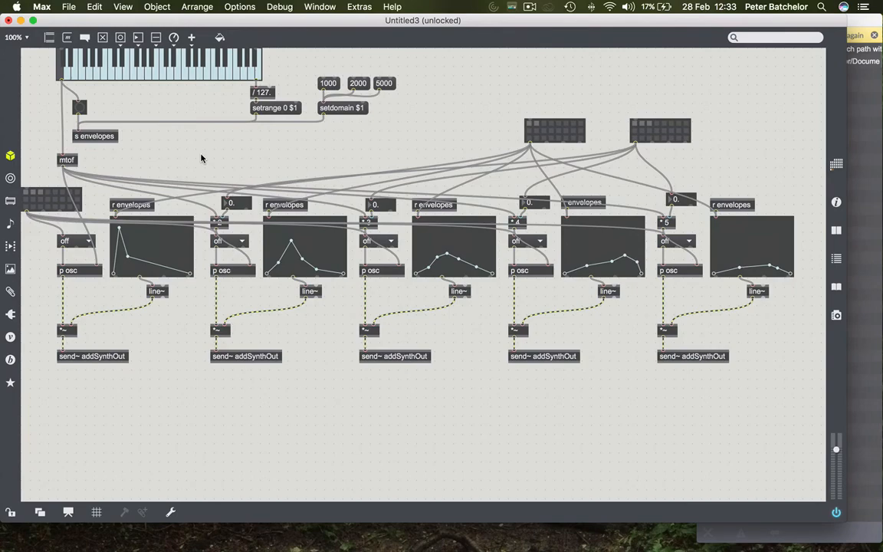
mouse_move(177, 235)
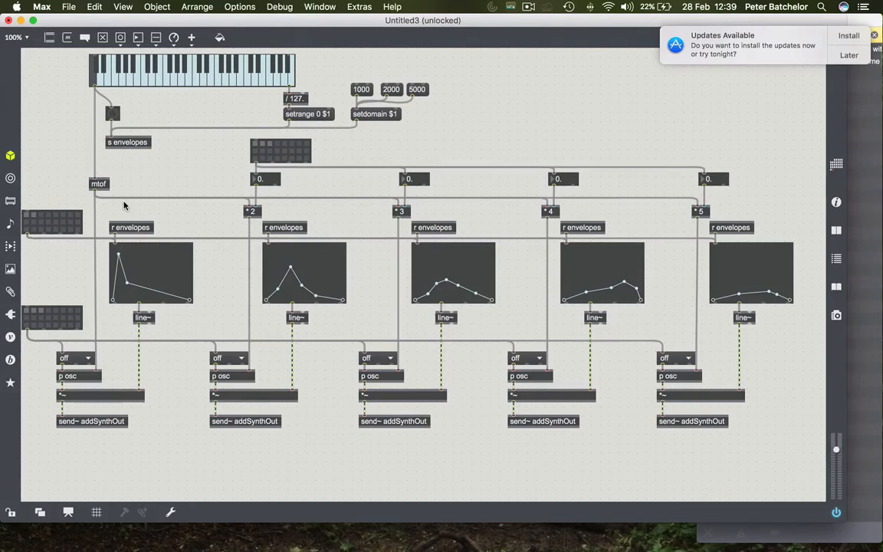
mouse_move(194, 343)
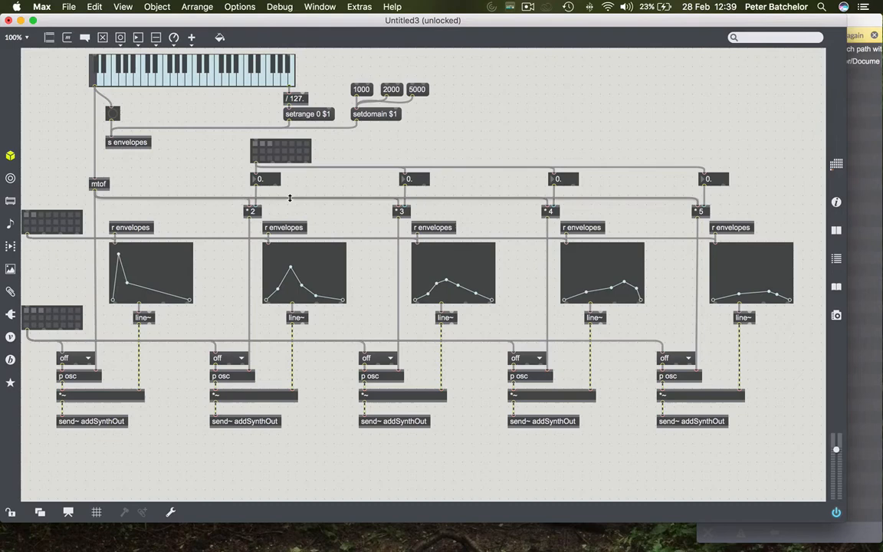
mouse_move(285, 181)
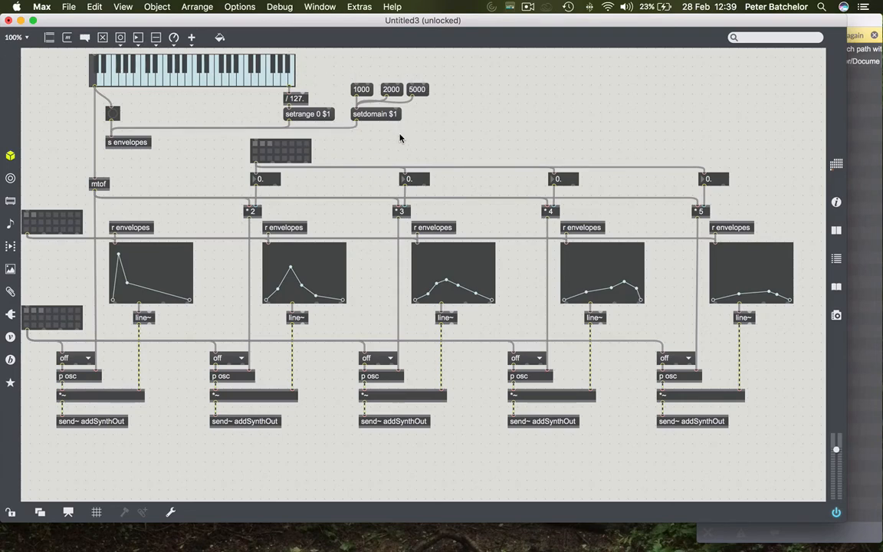
mouse_move(356, 153)
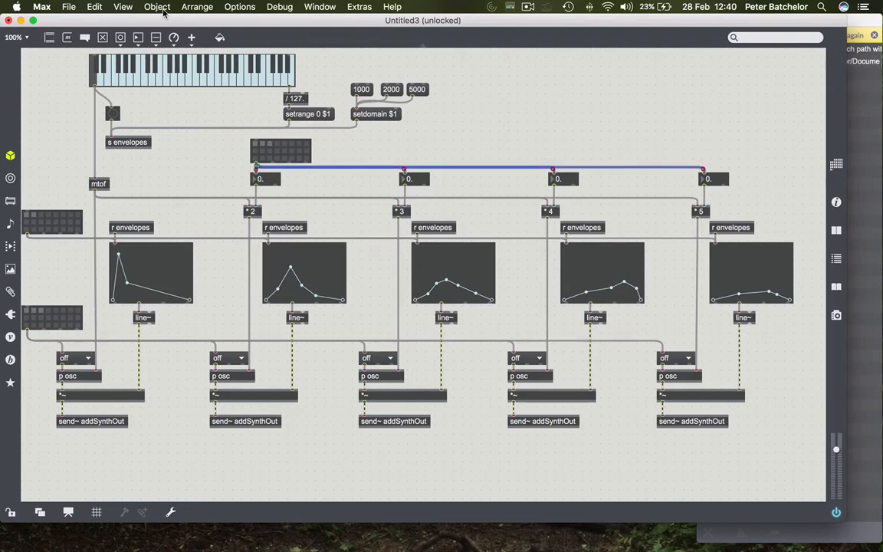
- Colour the partials preset cords Strawberry red and the envelopes preset cords Blueberry blue
left_click(157, 6)
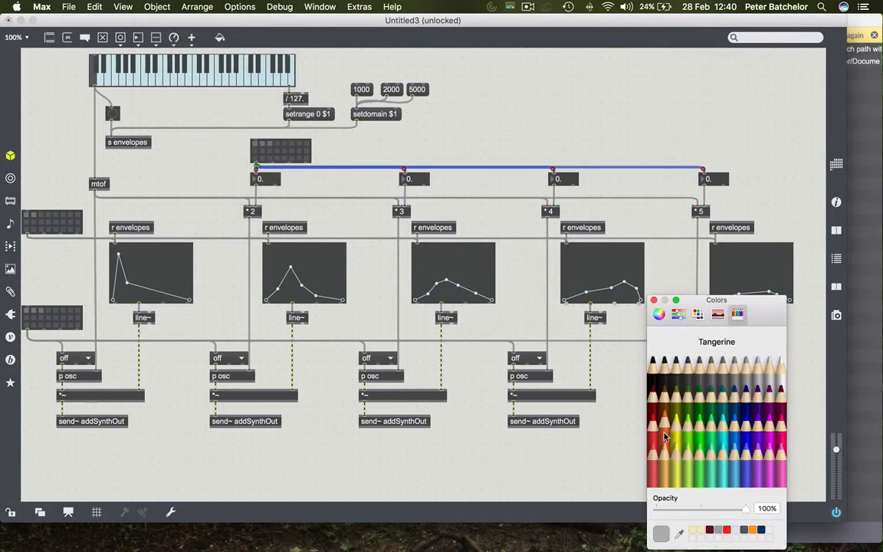
left_click(660, 429)
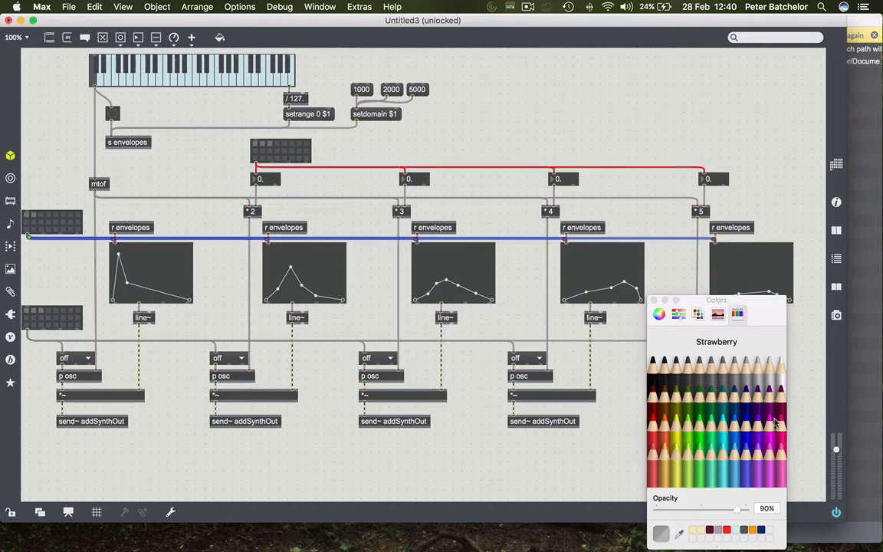
left_click(745, 429)
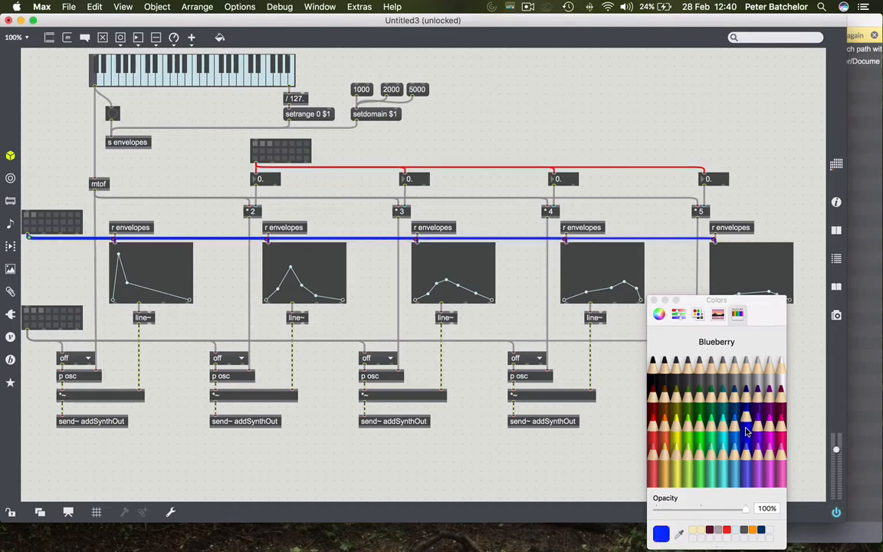
mouse_move(234, 349)
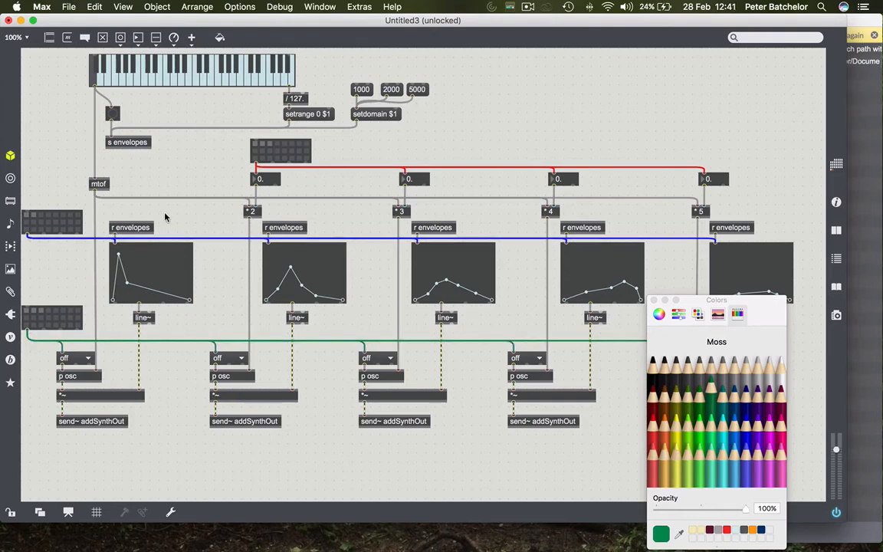
mouse_move(591, 205)
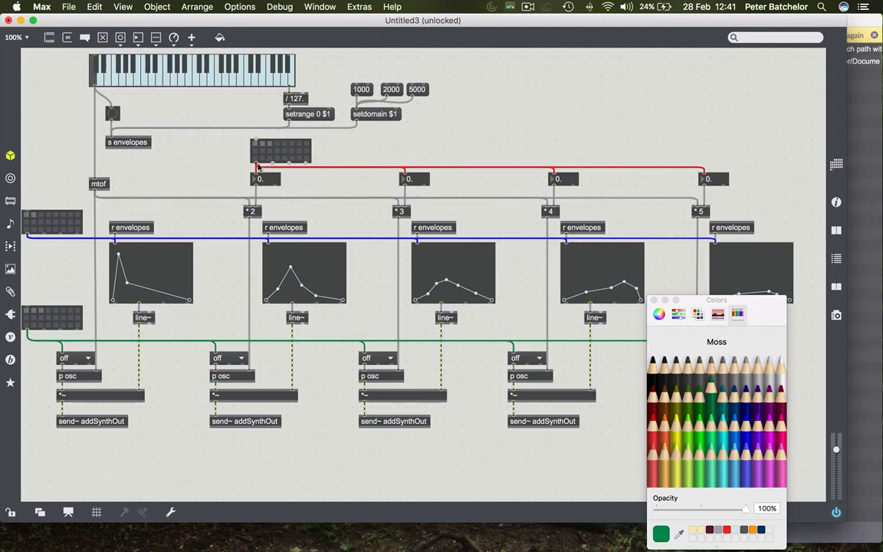
mouse_move(484, 244)
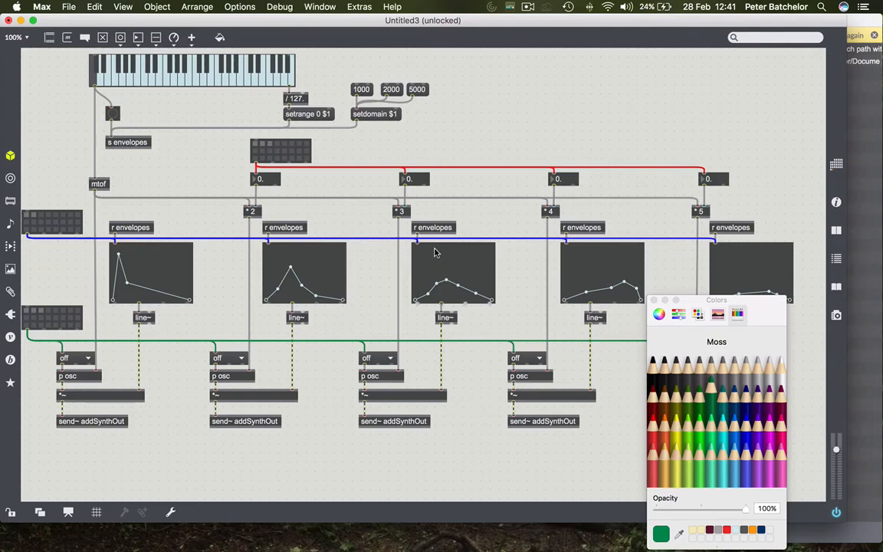
mouse_move(261, 273)
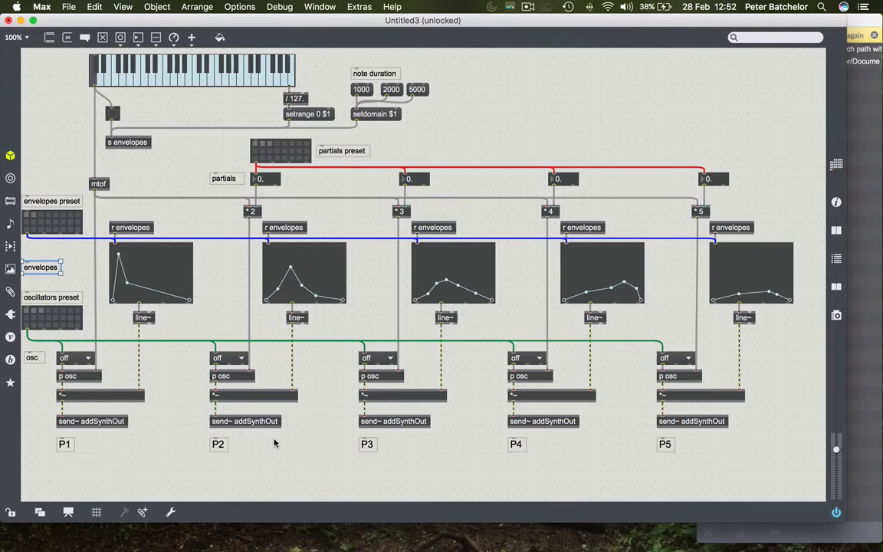
mouse_move(332, 429)
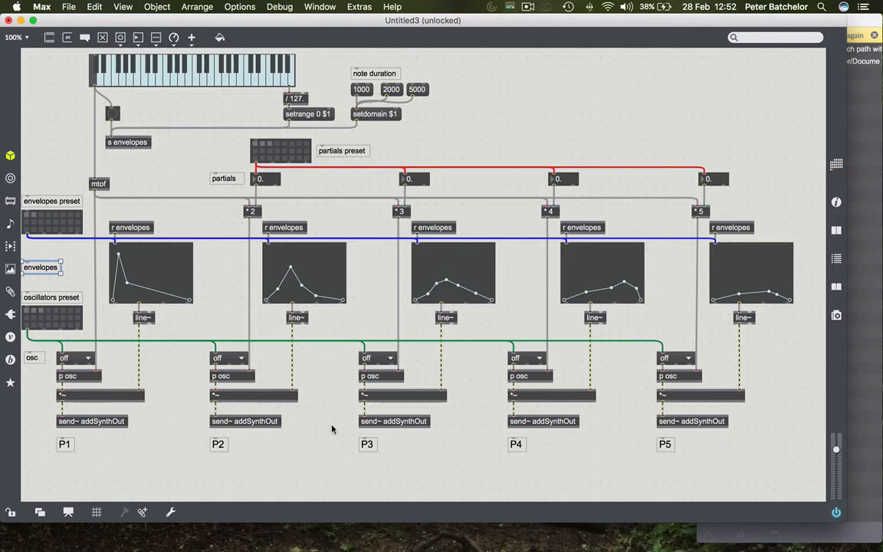
mouse_move(757, 266)
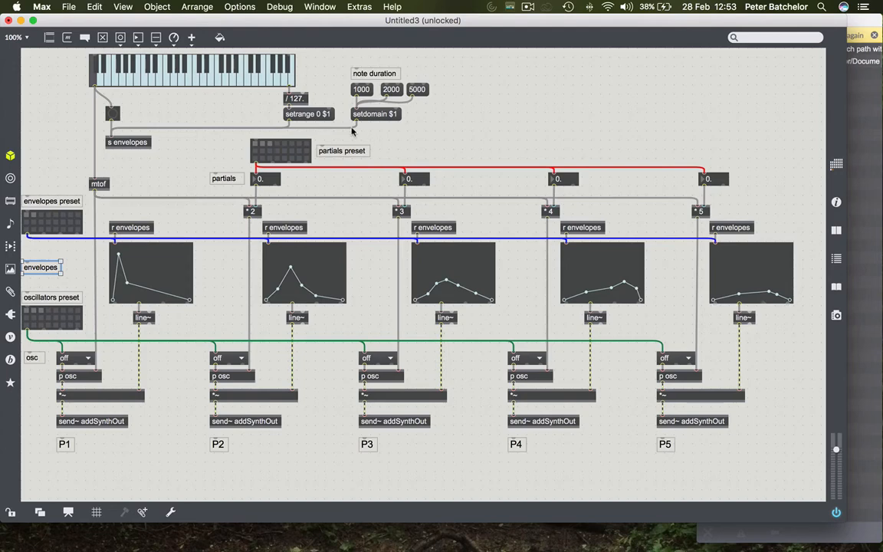
mouse_move(200, 76)
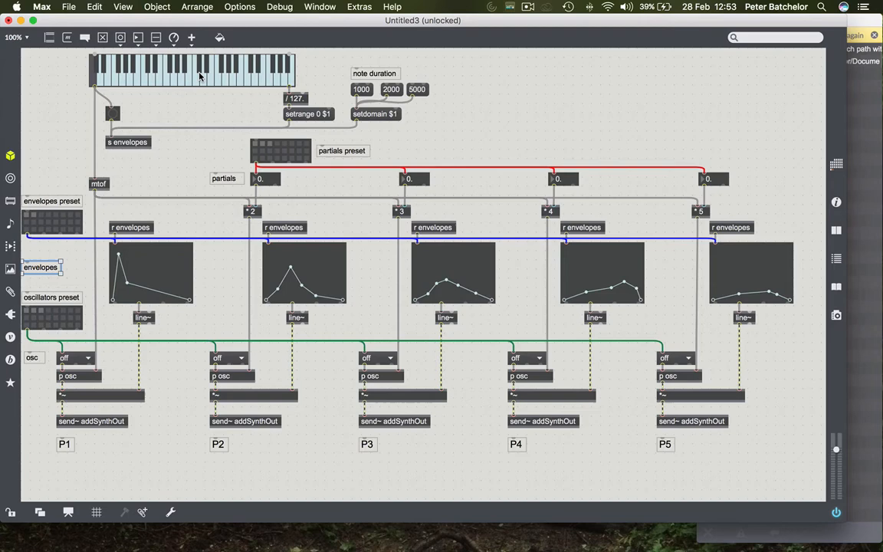
- Play a note on the kslider to test the labelled patch
left_click(192, 73)
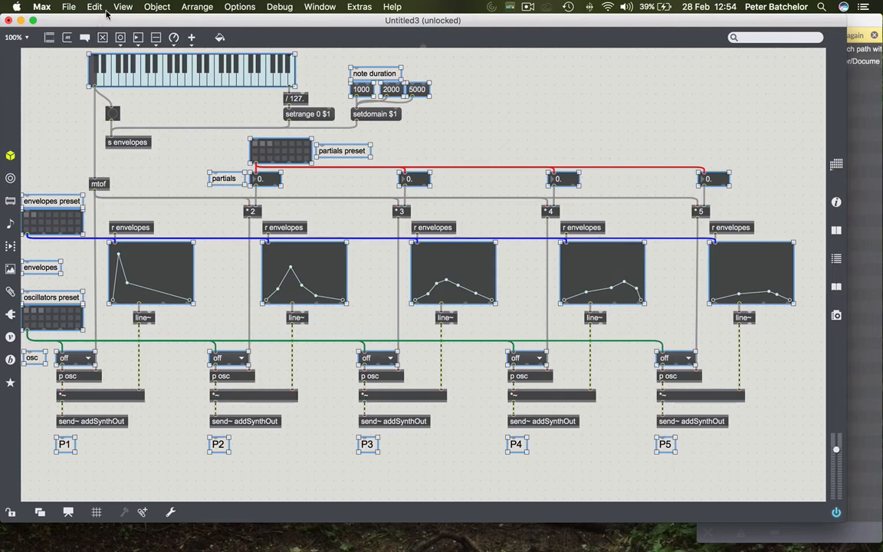
- Add the selected interface objects to the presentation via Object > Add to Presentation
left_click(123, 6)
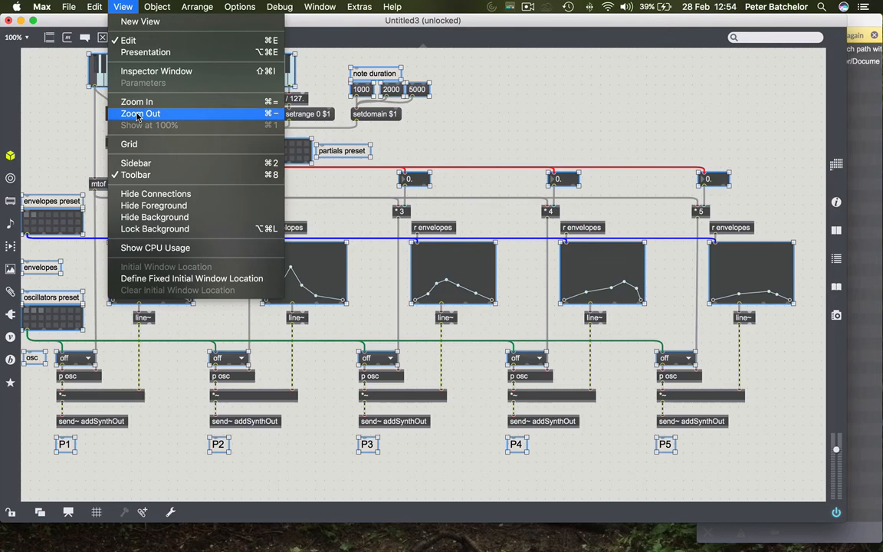
left_click(157, 7)
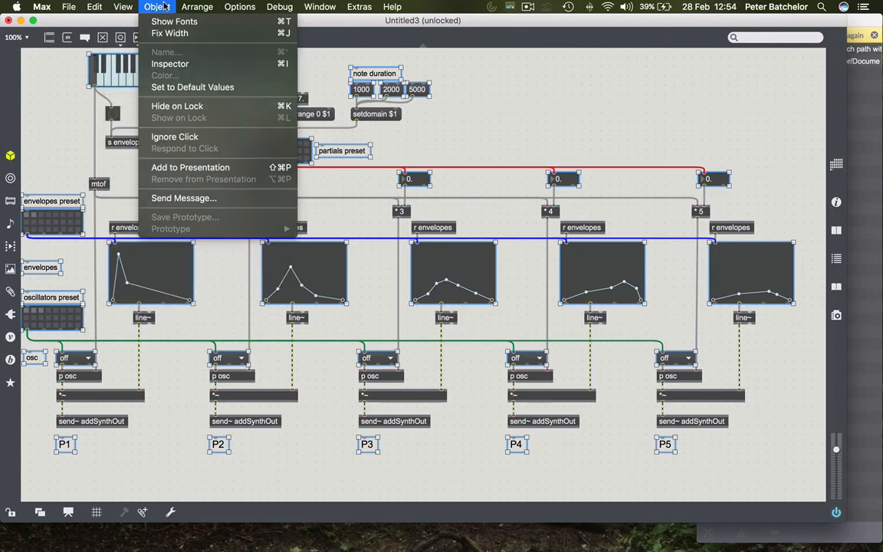
mouse_move(190, 167)
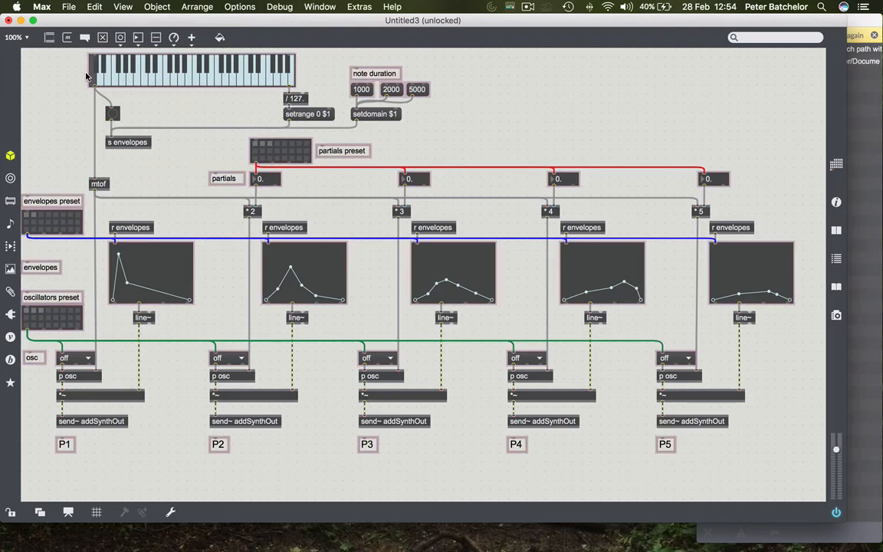
mouse_move(384, 129)
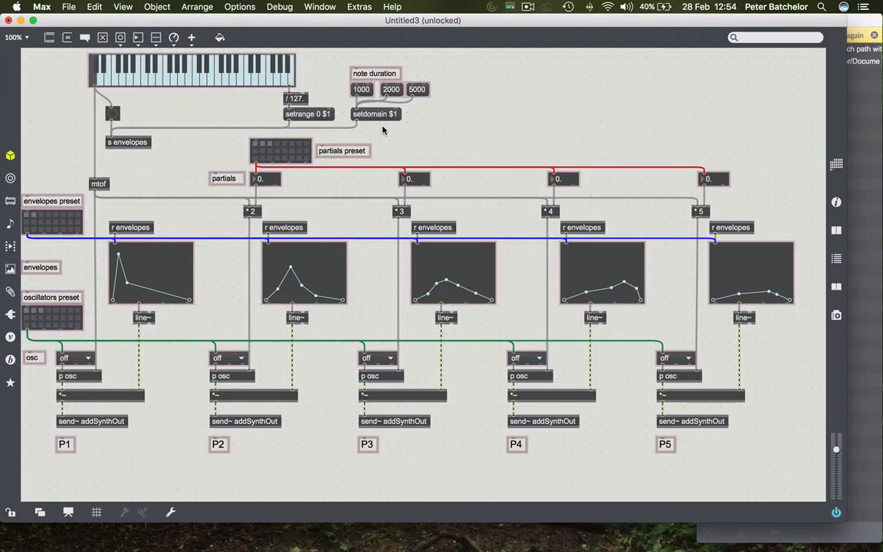
mouse_move(300, 176)
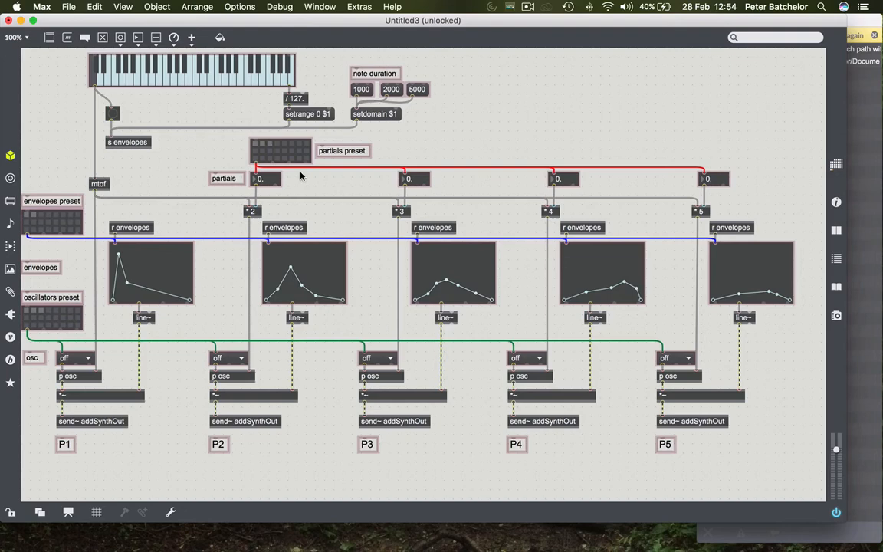
mouse_move(68, 512)
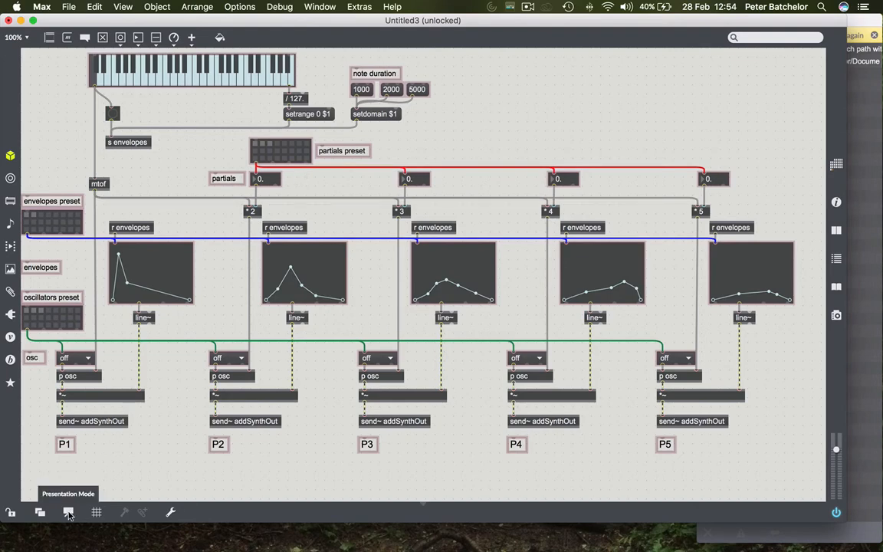
- Enter presentation mode and stack the five envelope displays in a column under the keyboard
left_click(68, 512)
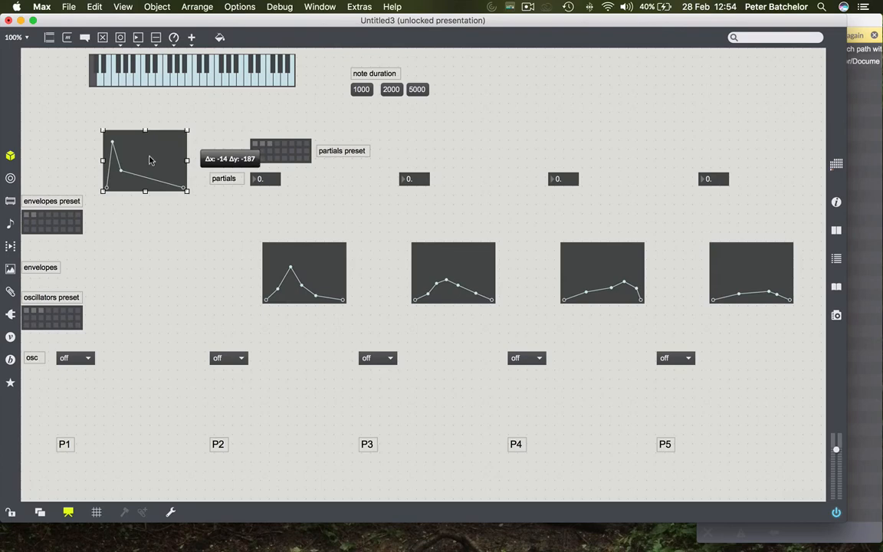
left_click_drag(149, 161, 159, 127)
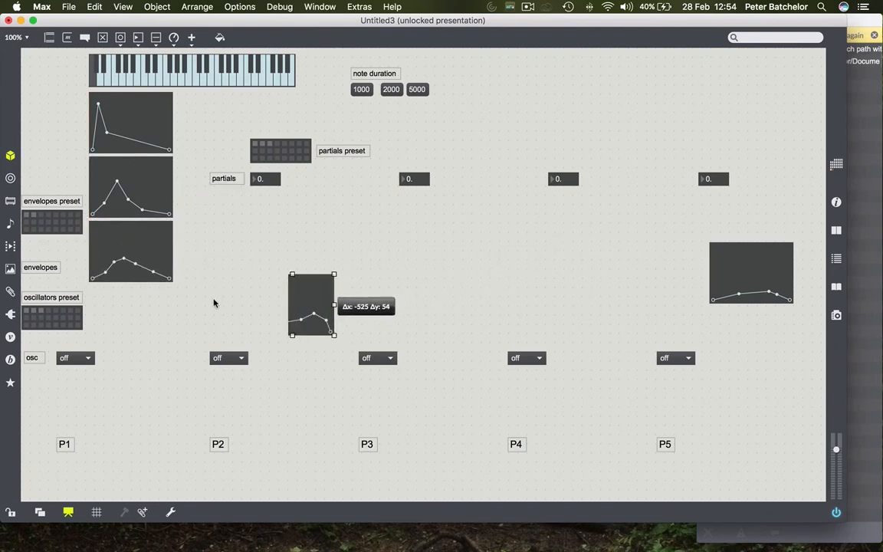
left_click_drag(312, 305, 131, 306)
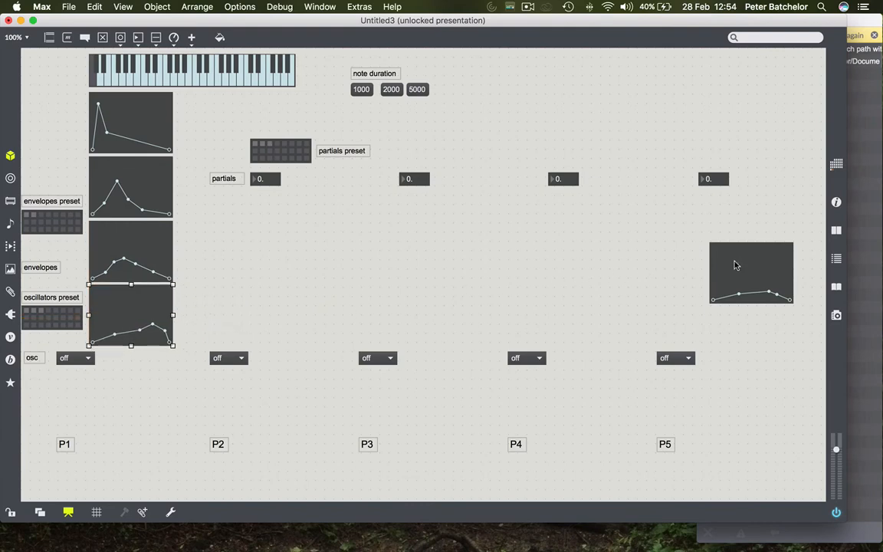
left_click_drag(751, 272, 130, 375)
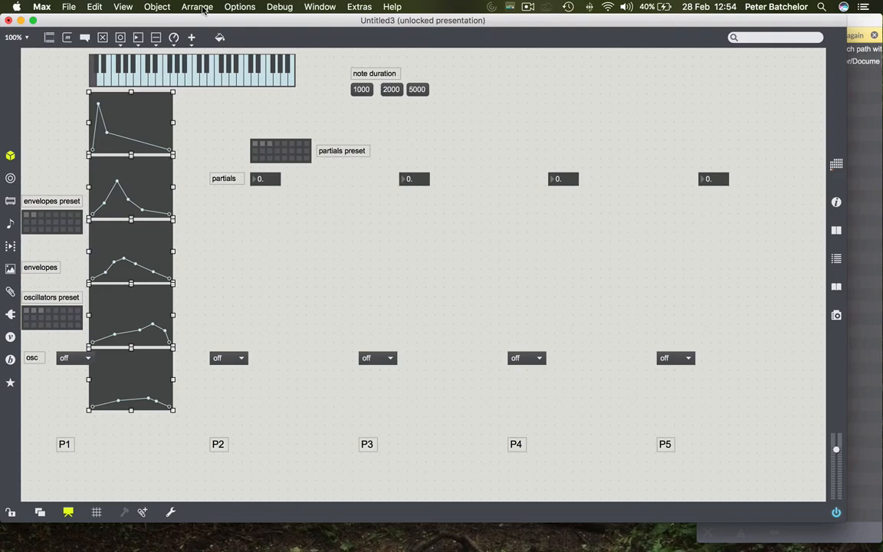
- Distribute the five stacked envelope displays vertically via Arrange > Distribute
left_click(197, 6)
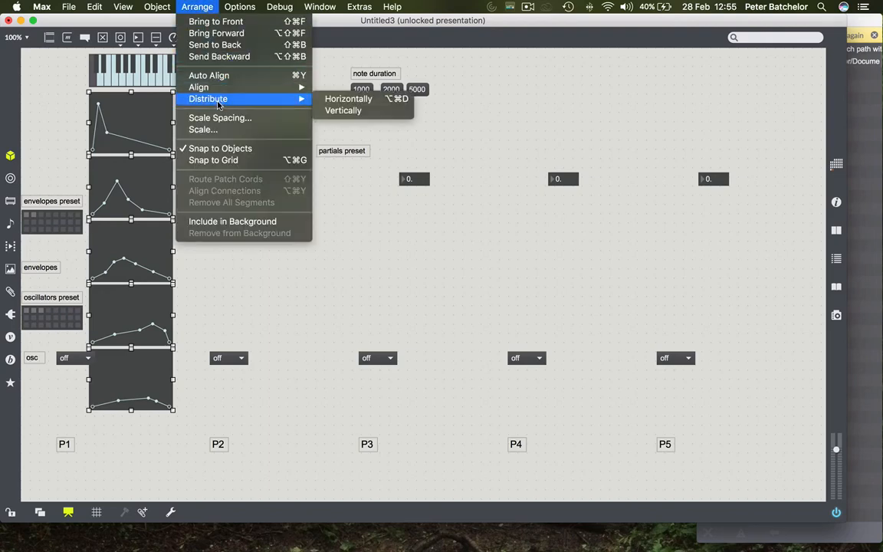
mouse_move(352, 111)
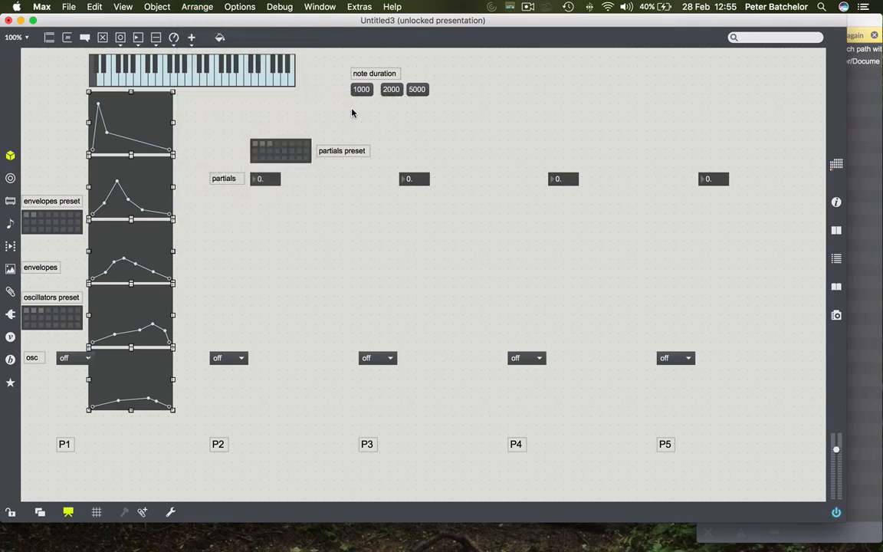
mouse_move(226, 242)
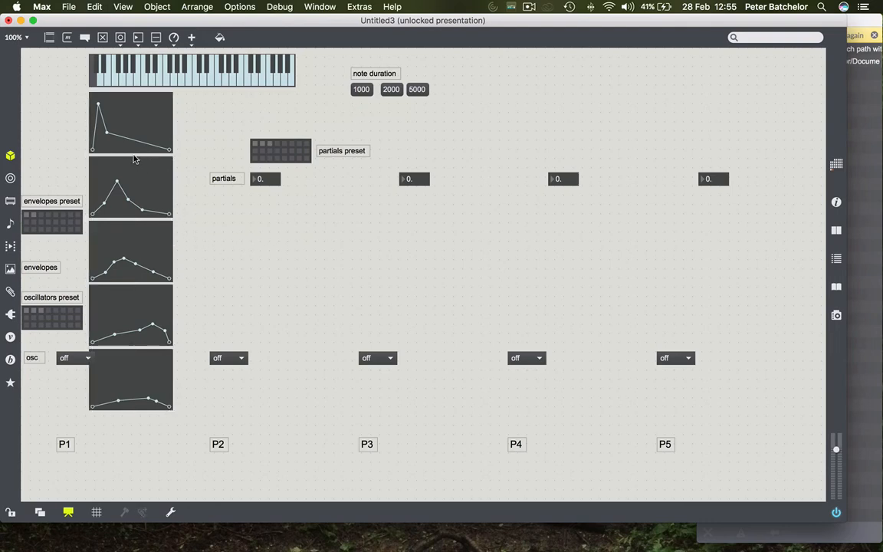
mouse_move(263, 288)
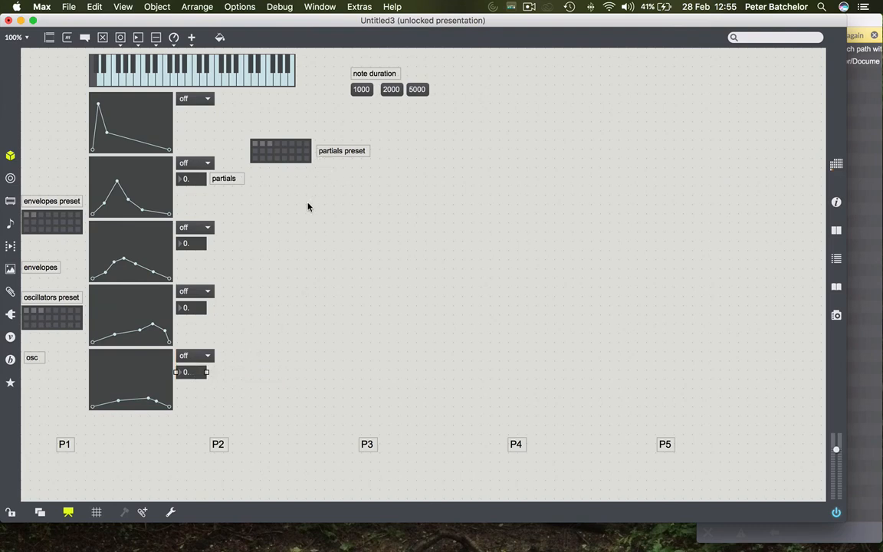
mouse_move(64, 450)
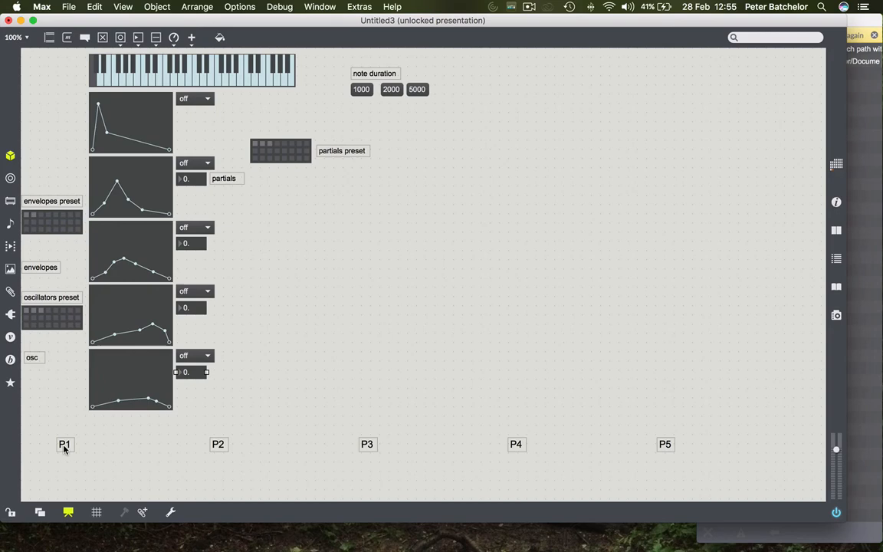
- Move the P1 and P5 labels beside the first and last envelopes
left_click_drag(64, 444, 184, 146)
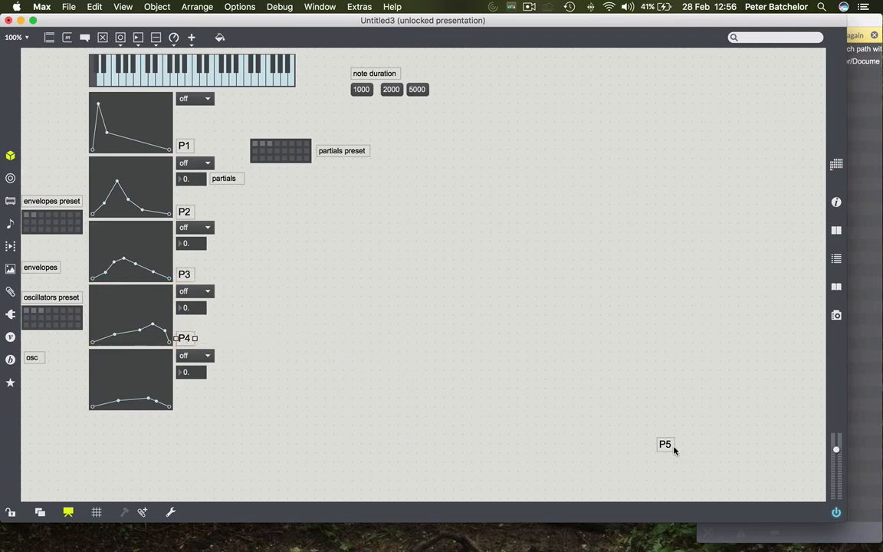
left_click_drag(666, 444, 184, 403)
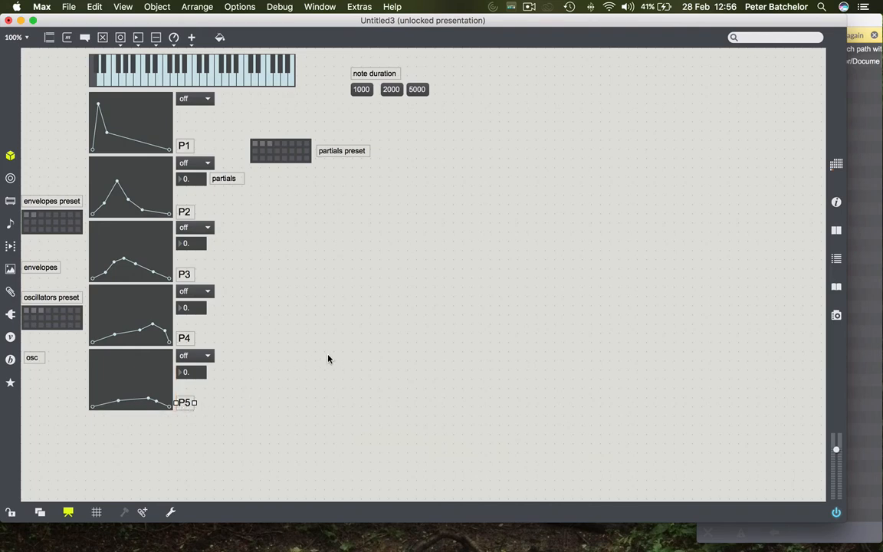
mouse_move(131, 192)
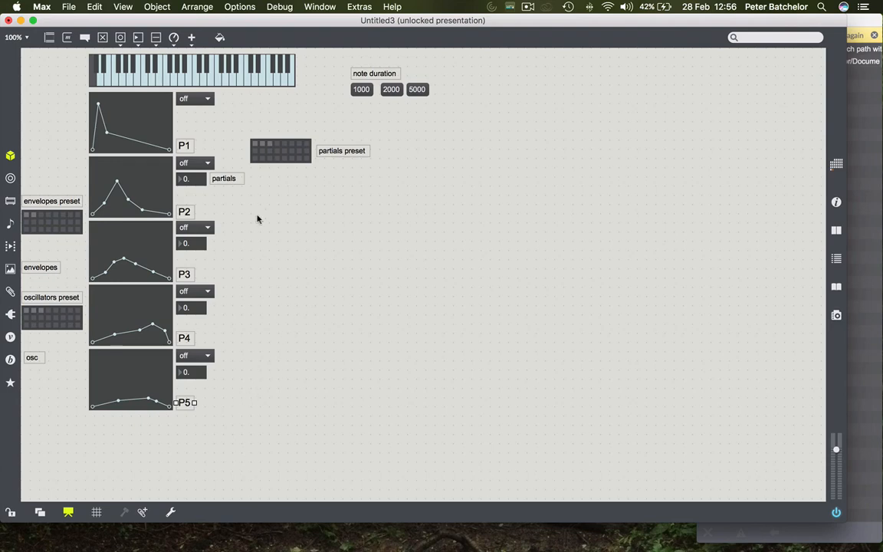
mouse_move(77, 186)
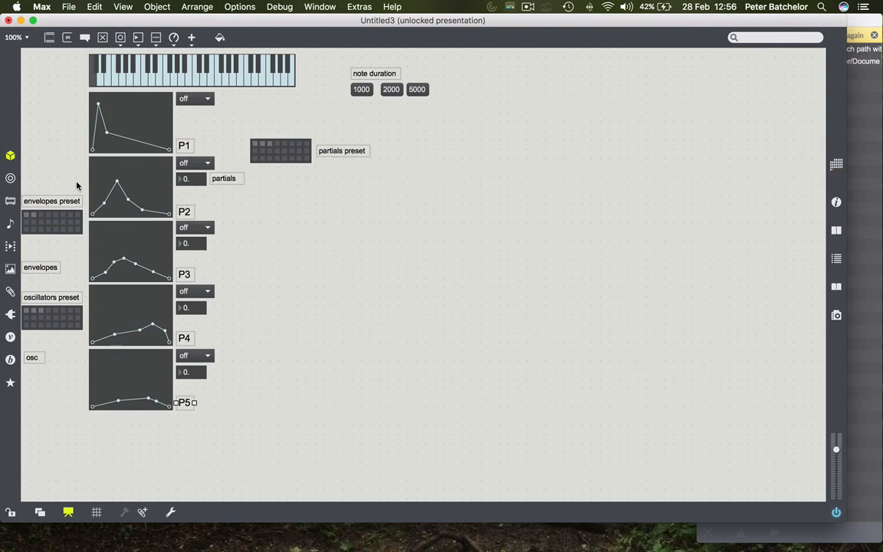
mouse_move(306, 73)
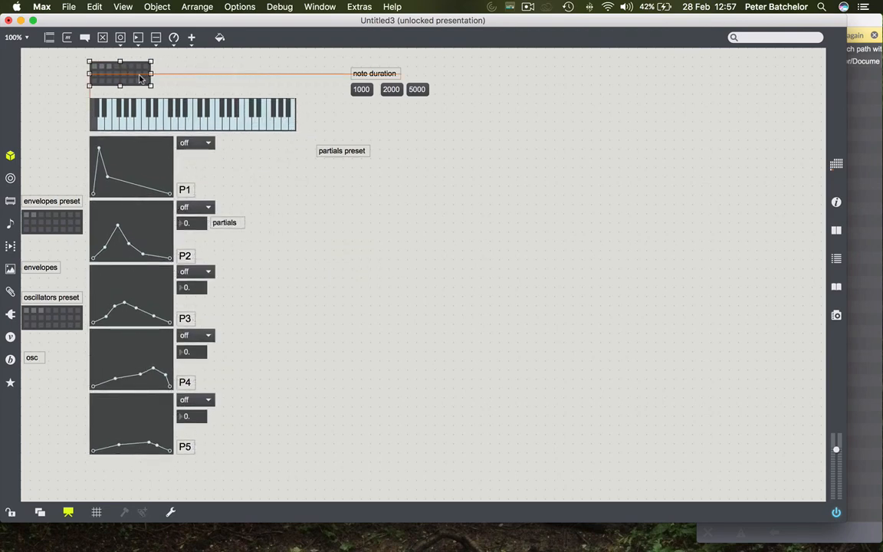
- Place a preset grid above the keyboard, widen it to the keyboard's width and flatten it into one thin row
left_click_drag(153, 74, 304, 74)
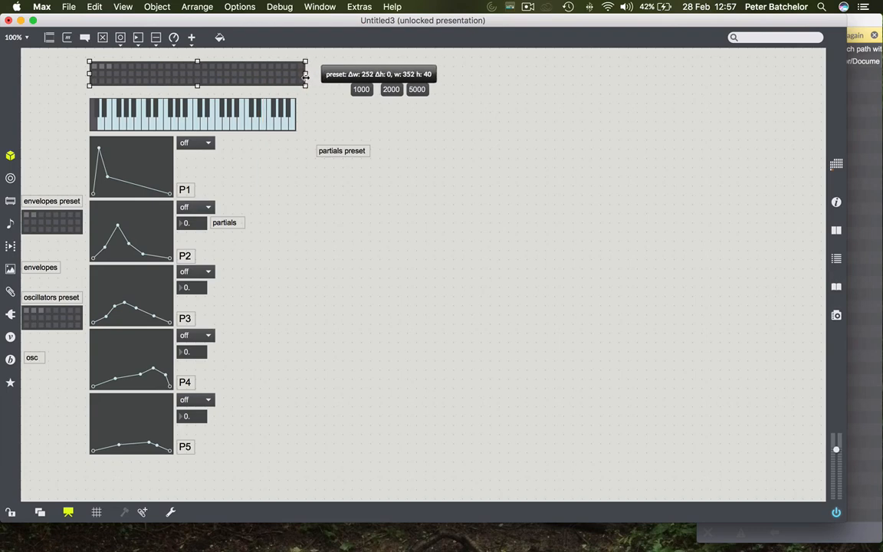
left_click_drag(305, 81, 295, 81)
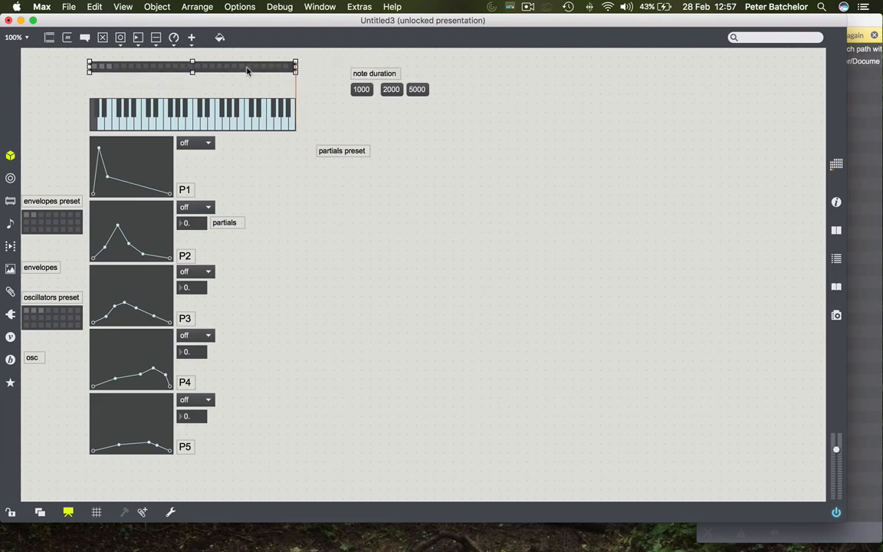
left_click_drag(295, 65, 239, 65)
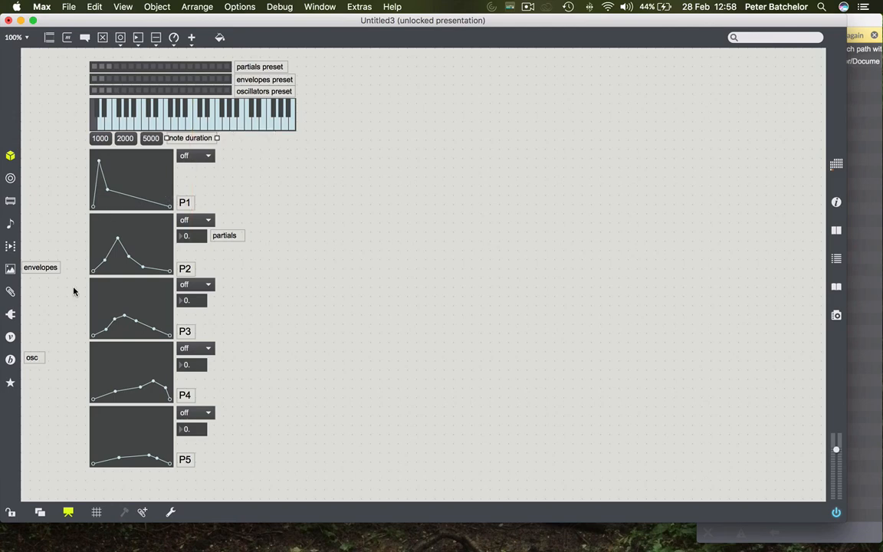
mouse_move(48, 268)
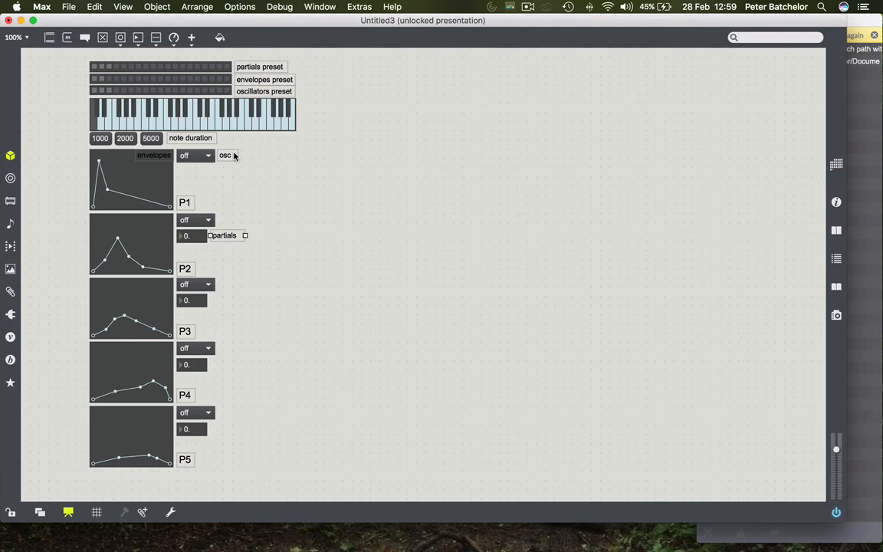
mouse_move(299, 184)
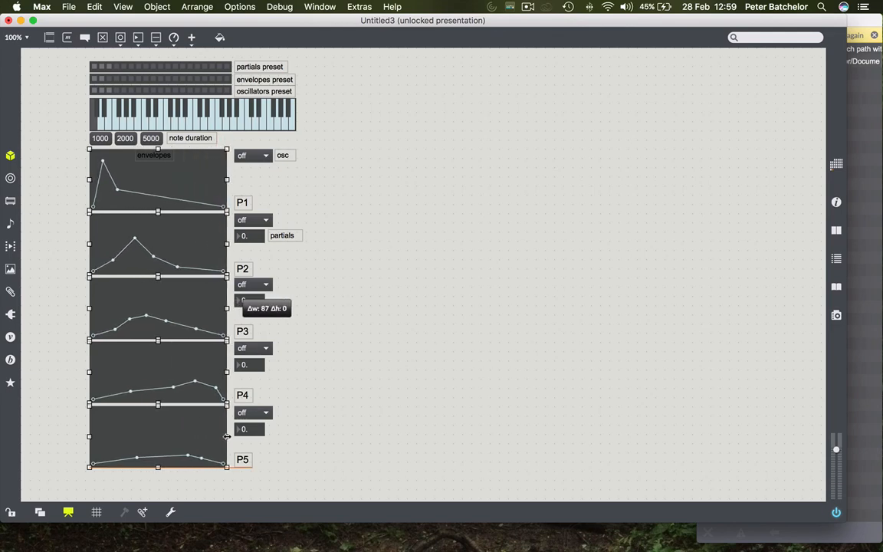
- Widen all five selected envelope editors by dragging their shared right edge outward
left_click_drag(226, 437, 233, 437)
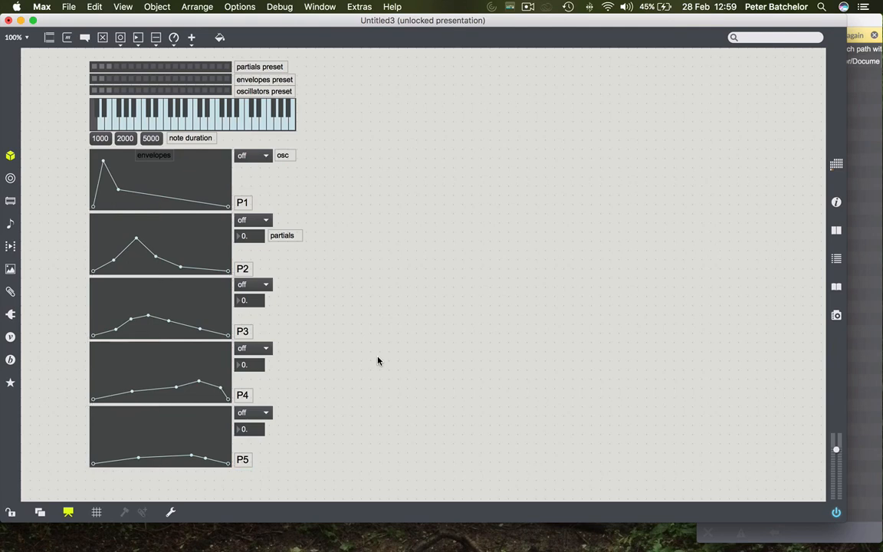
mouse_move(72, 512)
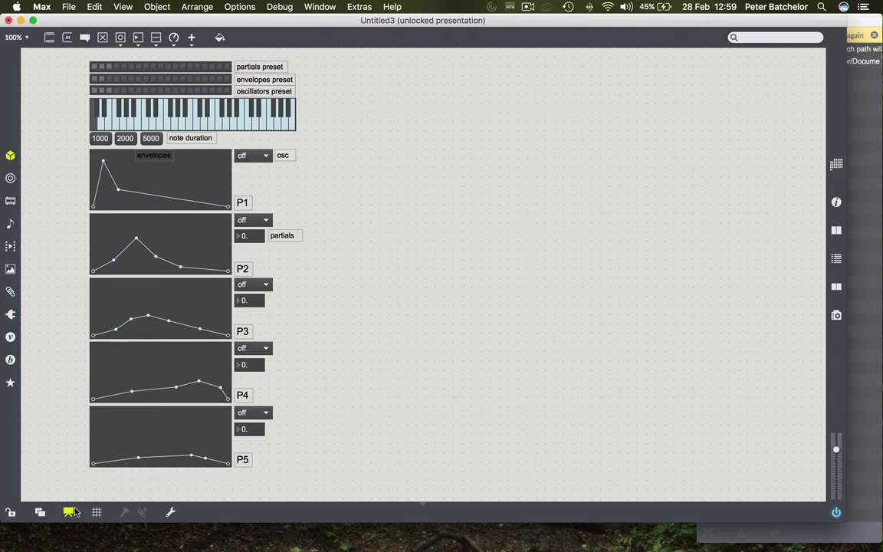
left_click(69, 512)
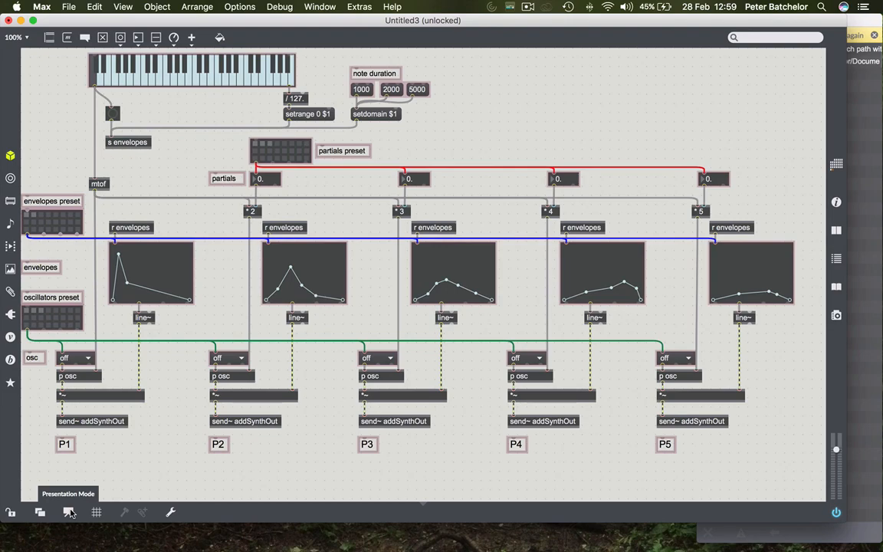
left_click(68, 512)
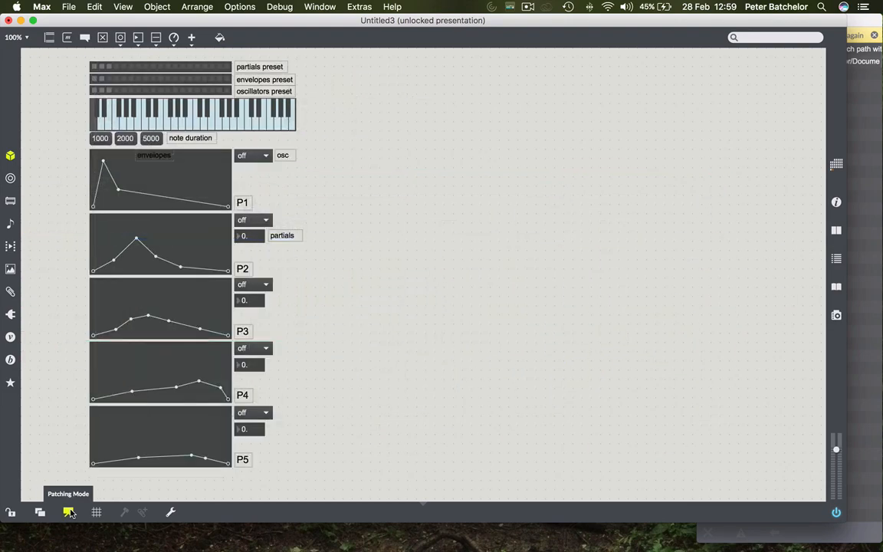
left_click(69, 512)
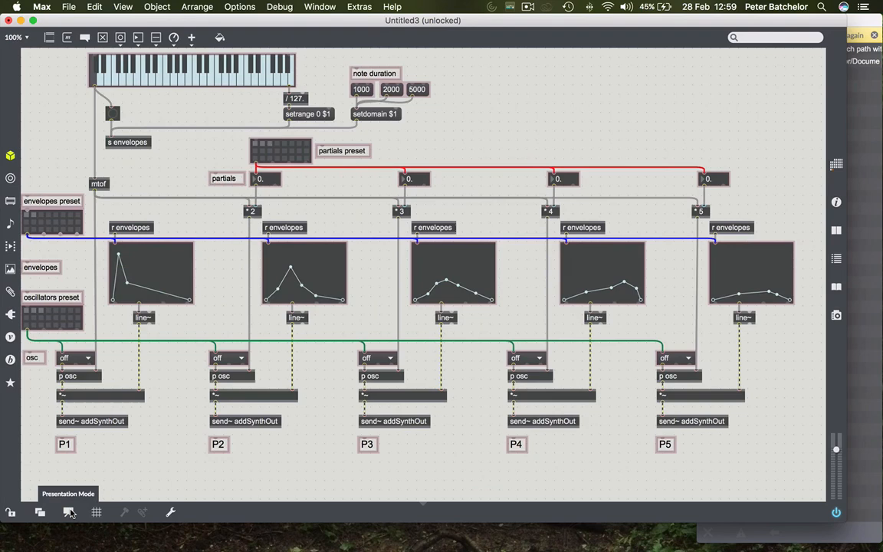
left_click(68, 512)
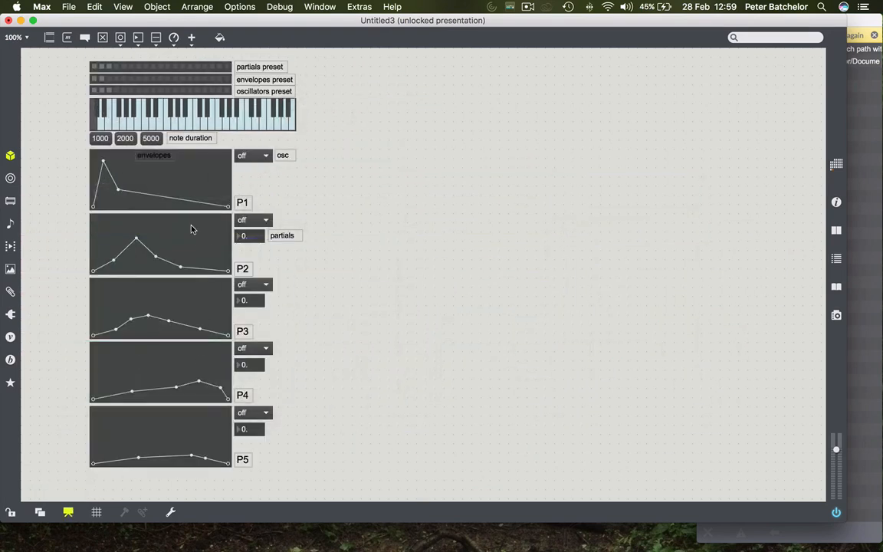
mouse_move(219, 217)
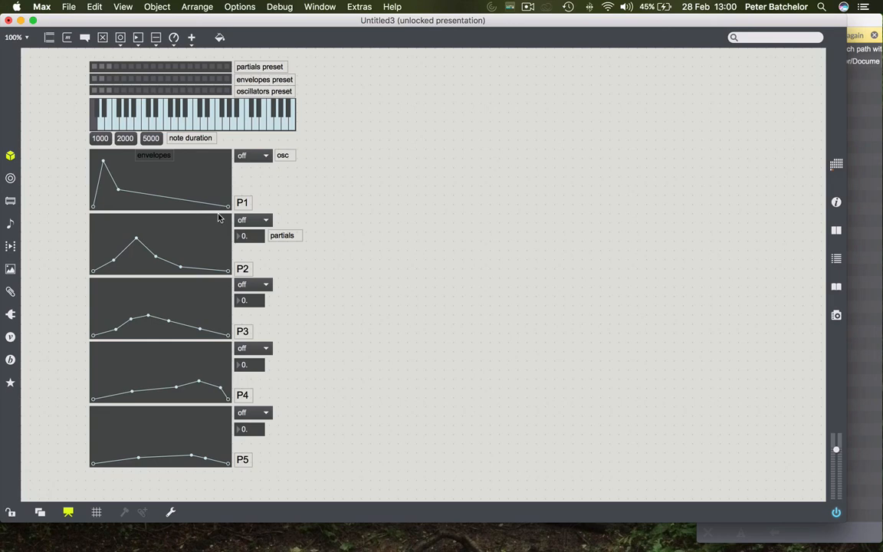
mouse_move(222, 286)
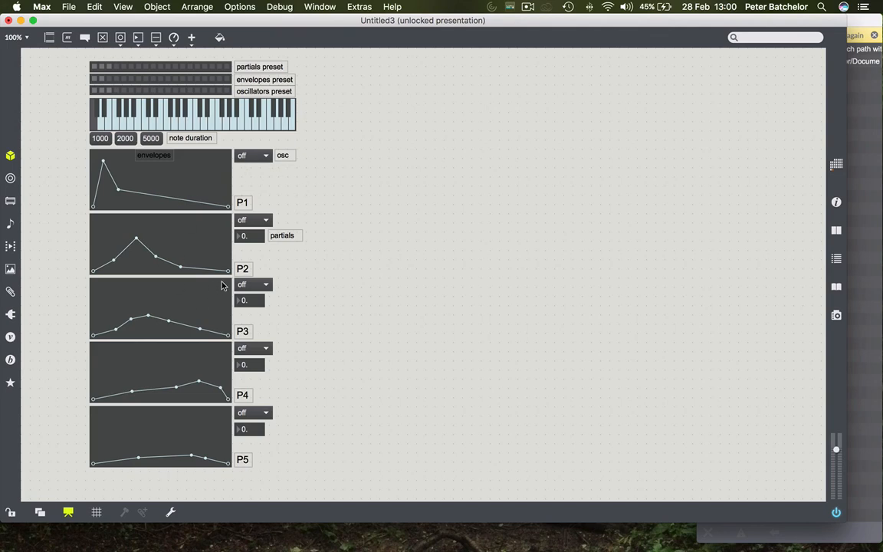
mouse_move(298, 448)
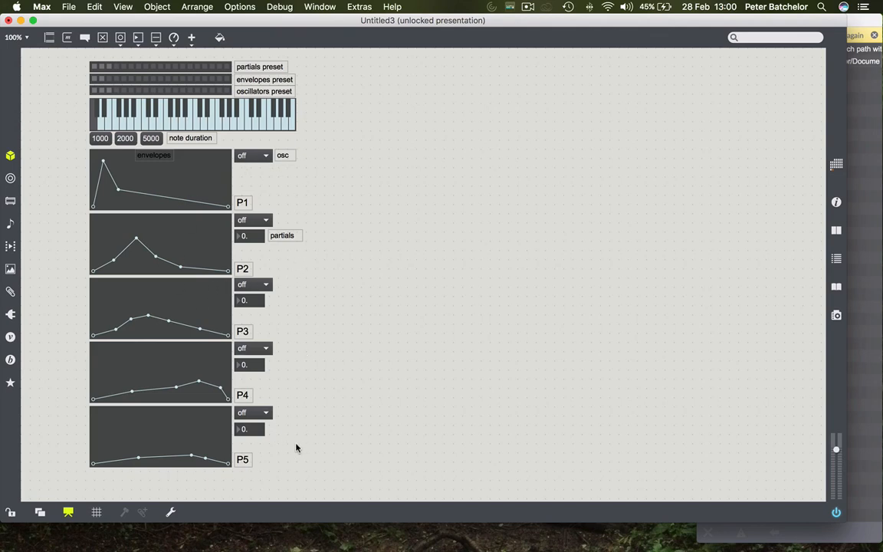